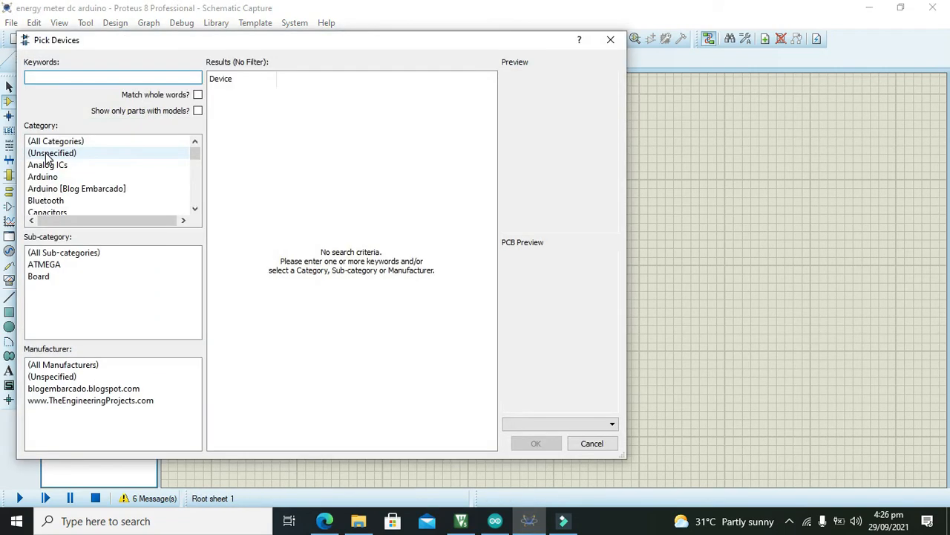
# Search 'arduino' in Pick Devices and place an ARDUINO UNO R3 board as ARD1 on the sheet.
pyautogui.write('arduino')
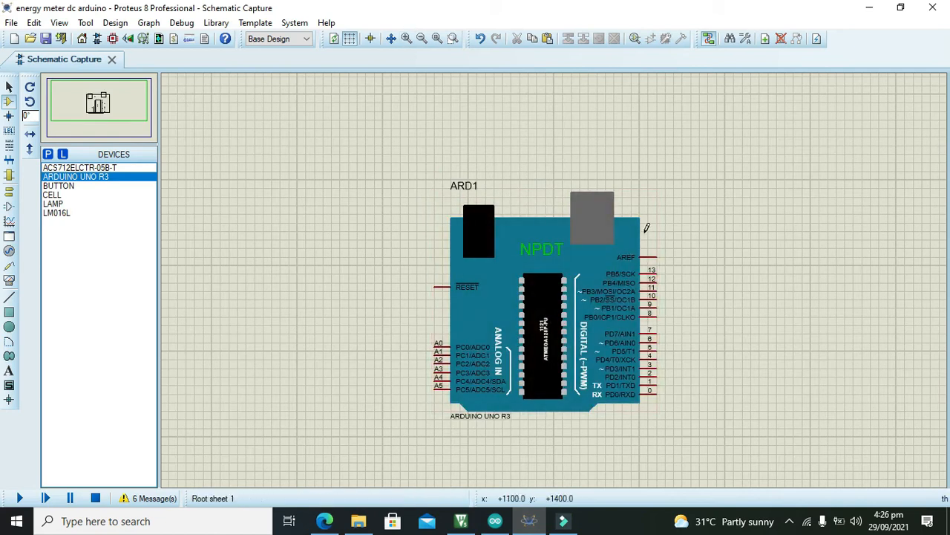
pyautogui.click(542, 334)
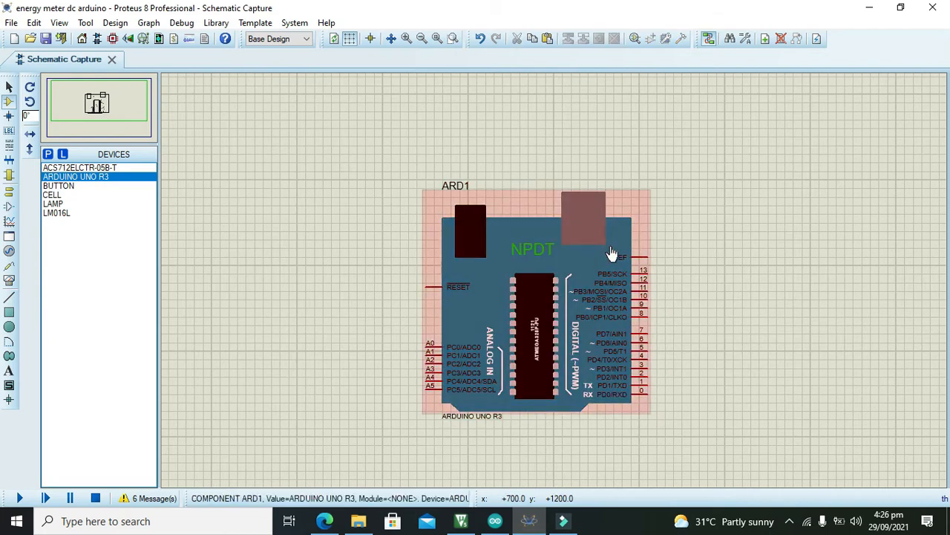
pyautogui.moveTo(623, 265)
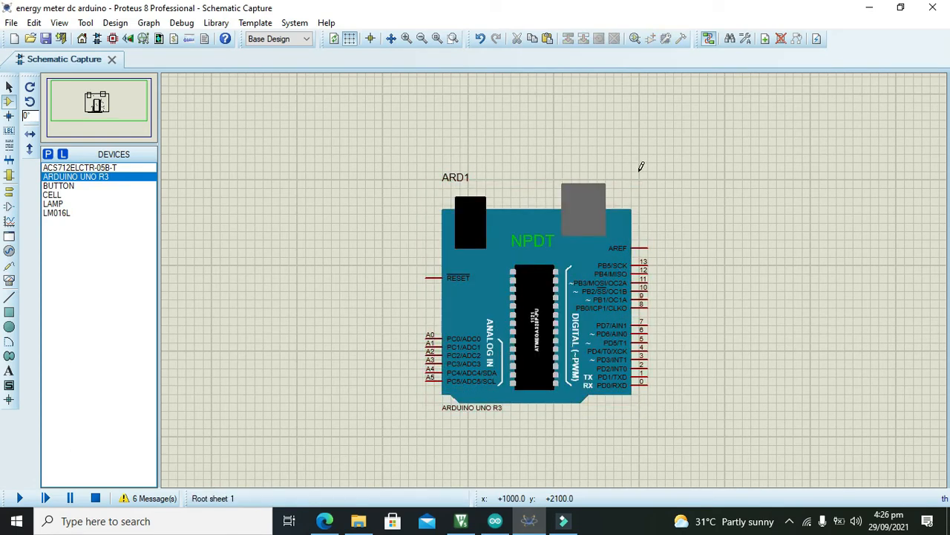
pyautogui.click(582, 208)
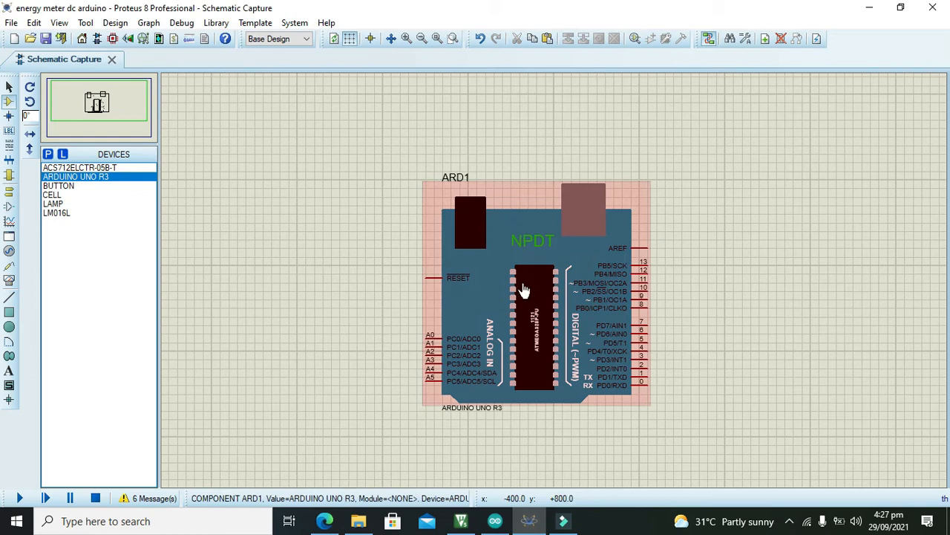
# In File Explorer, navigate from This PC into Local Disk (C:) and Program Files (x86).
pyautogui.click(359, 520)
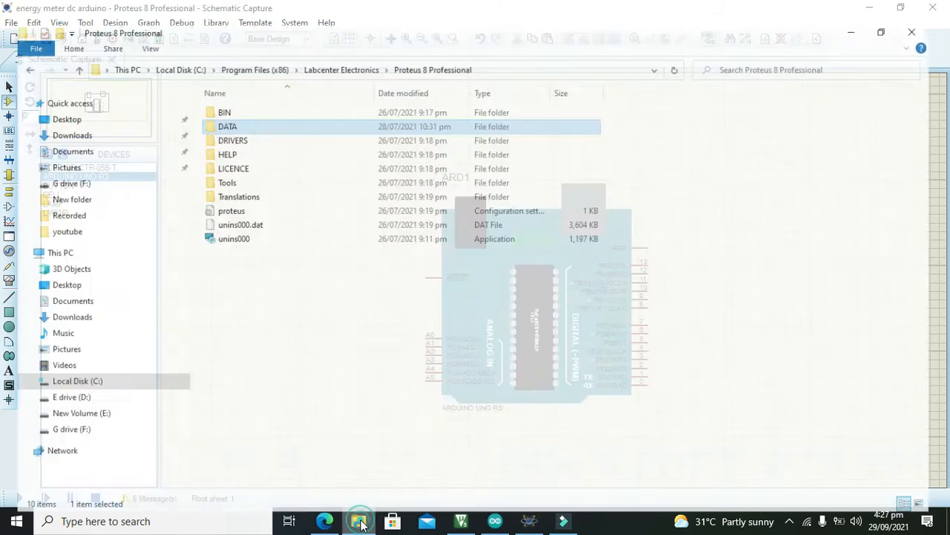
pyautogui.click(79, 70)
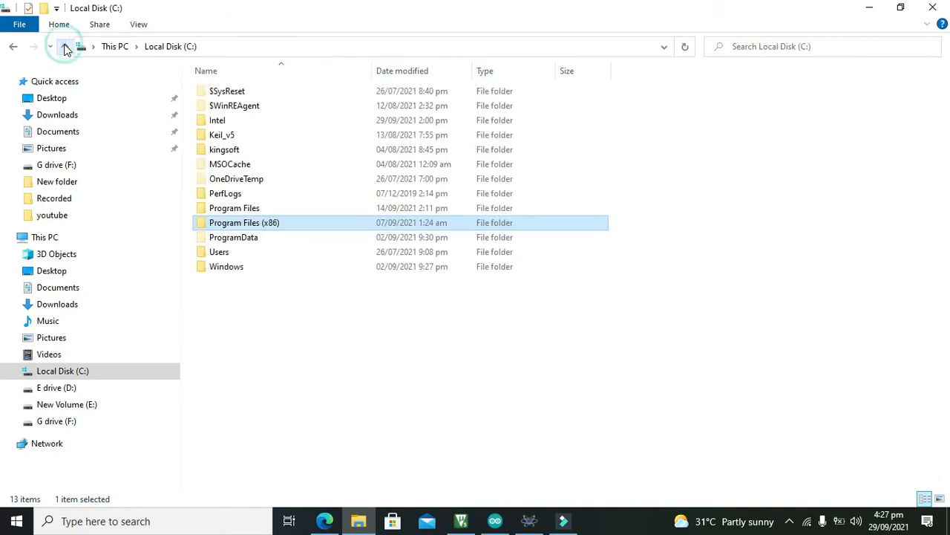
pyautogui.click(66, 46)
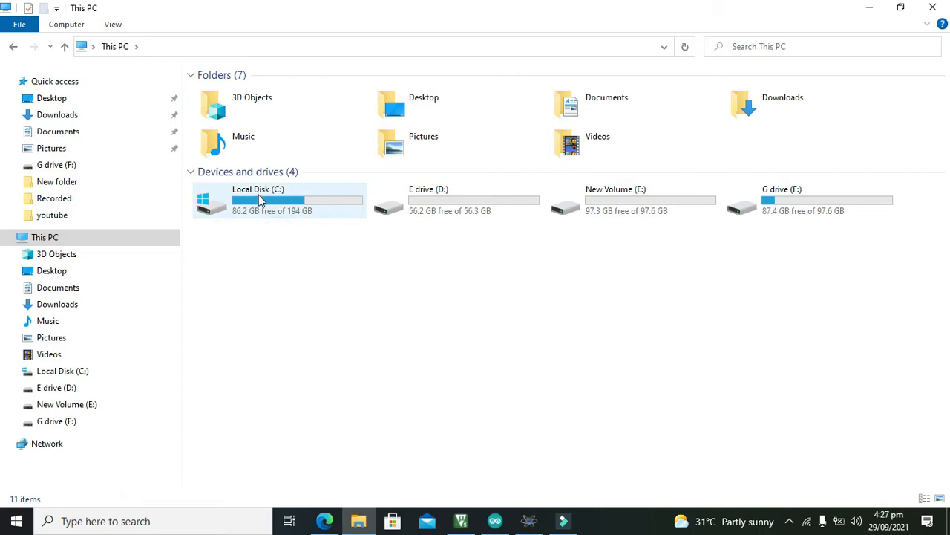
pyautogui.doubleClick(258, 200)
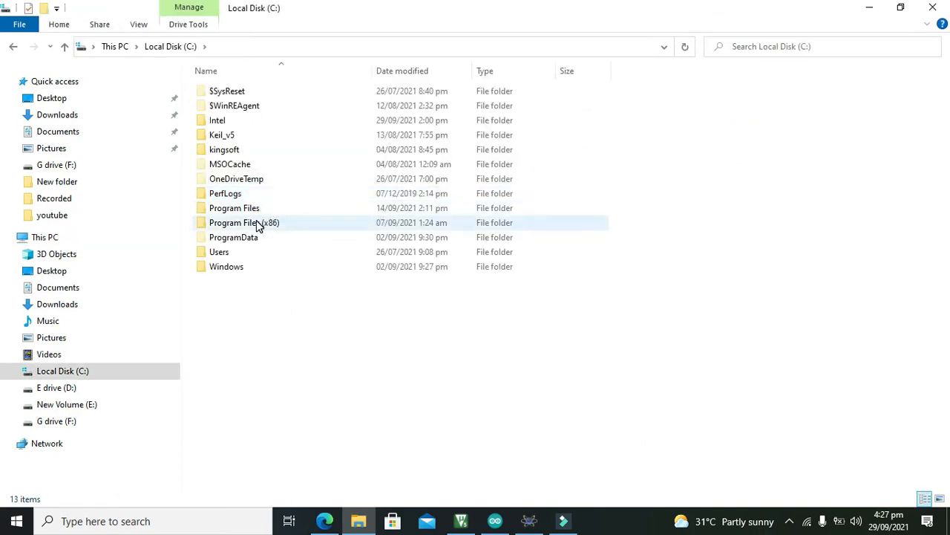
pyautogui.doubleClick(233, 238)
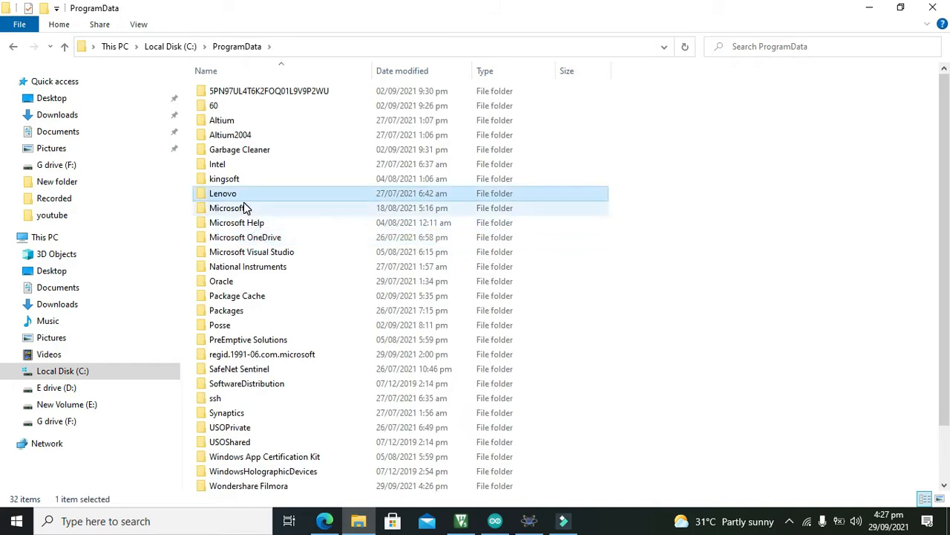
pyautogui.moveTo(223, 193)
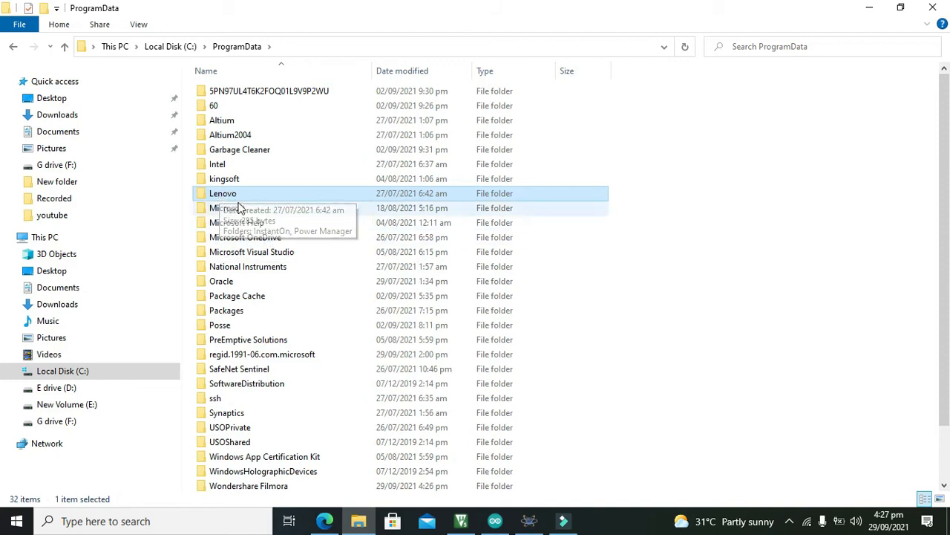
pyautogui.moveTo(229, 208)
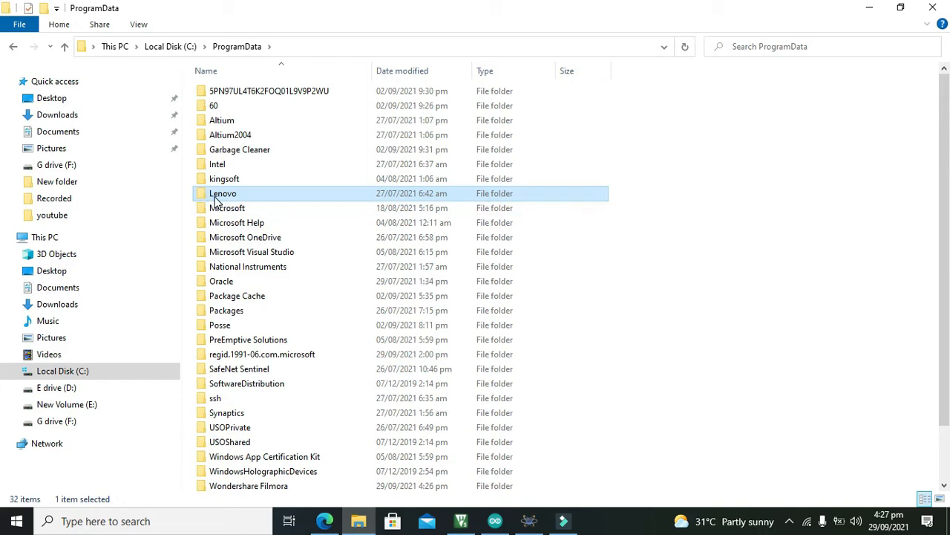
pyautogui.moveTo(223, 193)
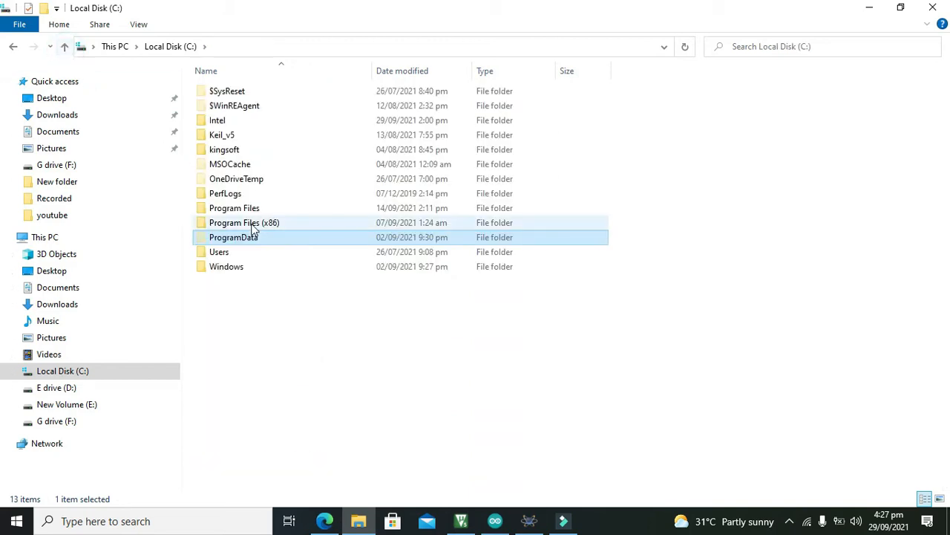
pyautogui.doubleClick(244, 223)
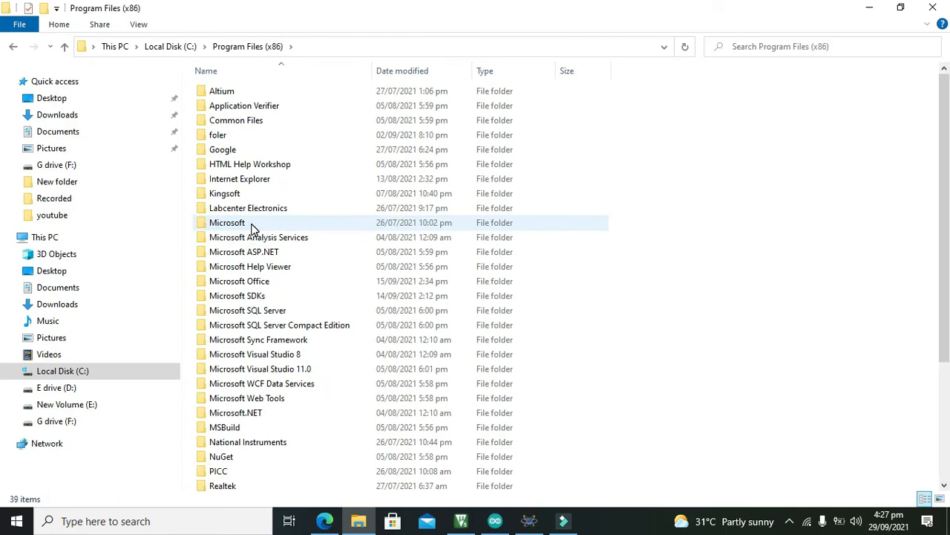
pyautogui.moveTo(303, 62)
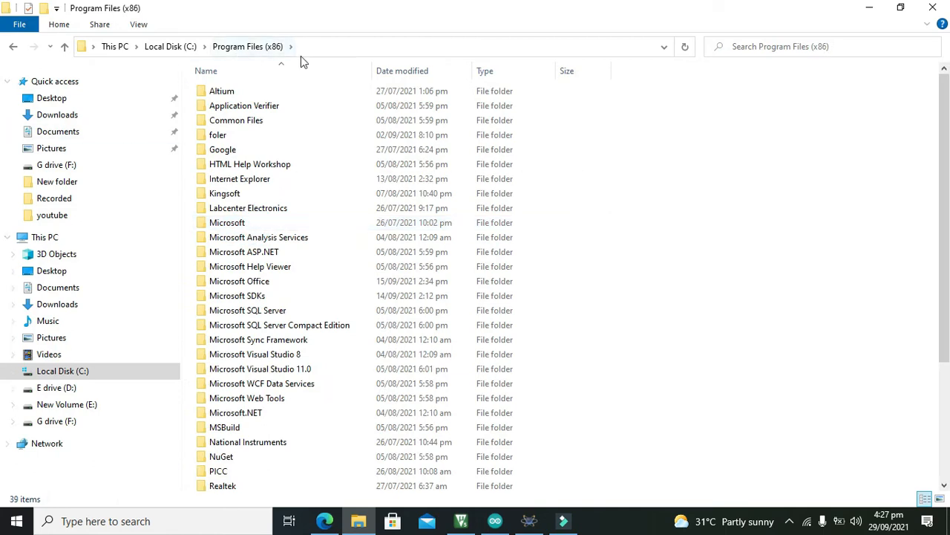
# Continue into Labcenter Electronics > Proteus 8 Professional > DATA > LIBRARY and browse its contents.
pyautogui.click(248, 208)
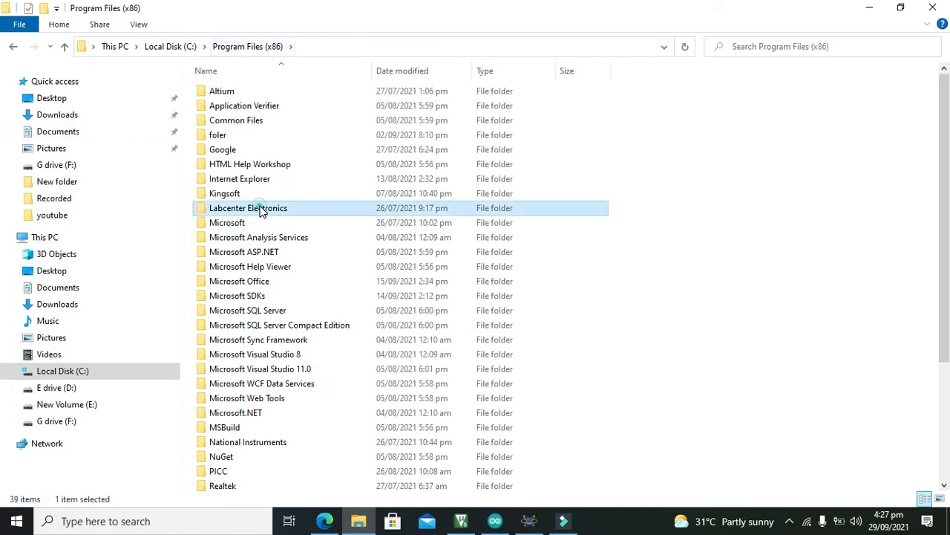
pyautogui.doubleClick(248, 208)
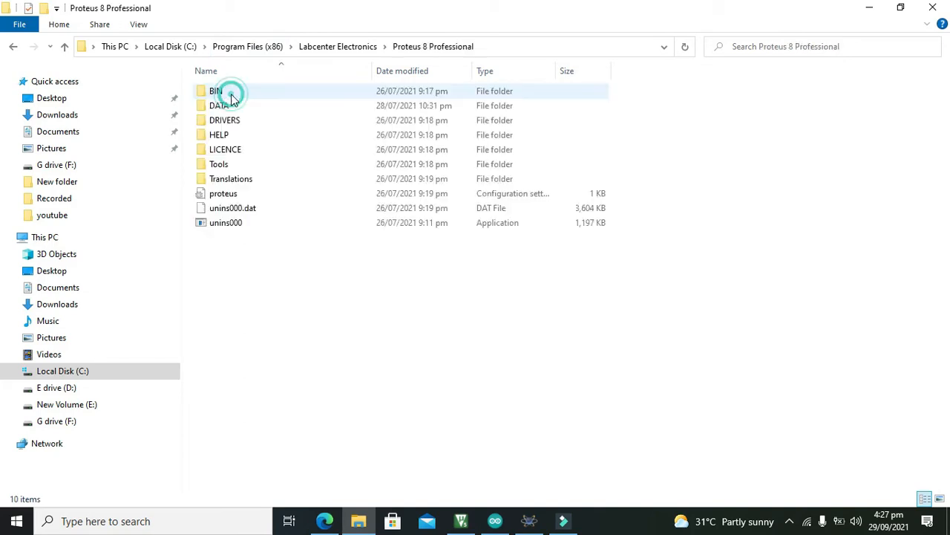
pyautogui.moveTo(226, 119)
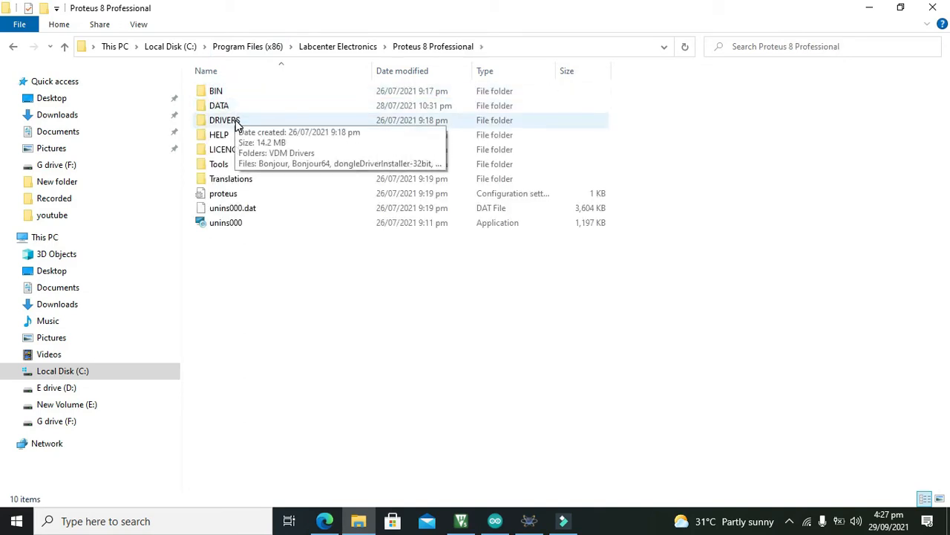
pyautogui.doubleClick(219, 106)
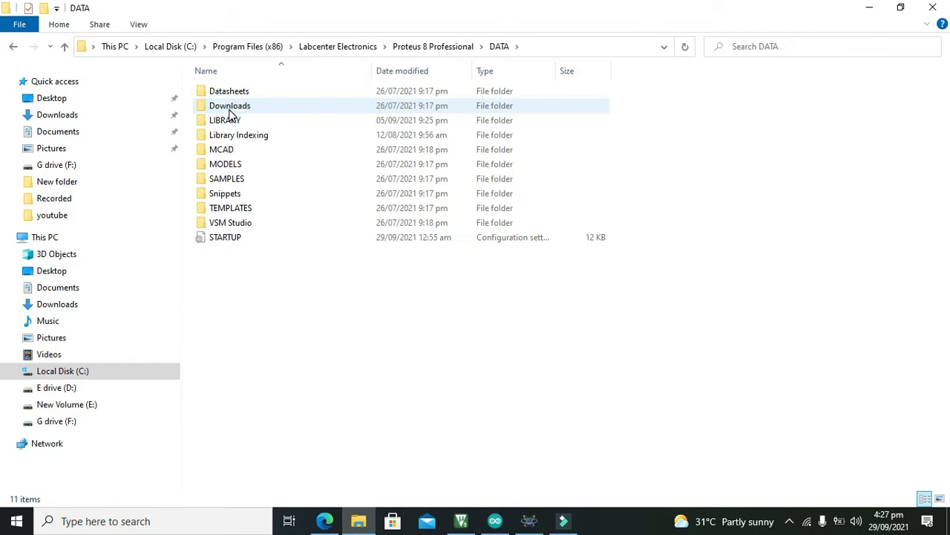
pyautogui.doubleClick(224, 118)
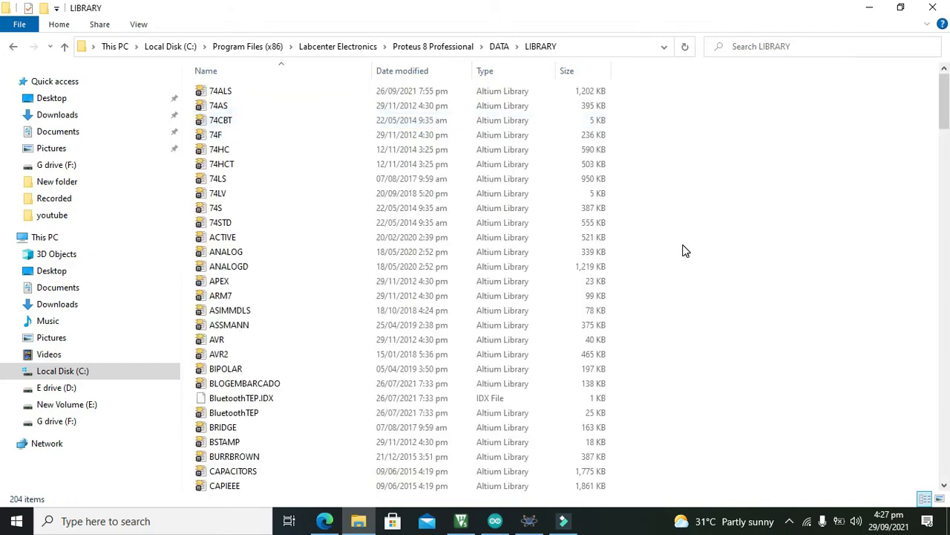
pyautogui.moveTo(826, 238)
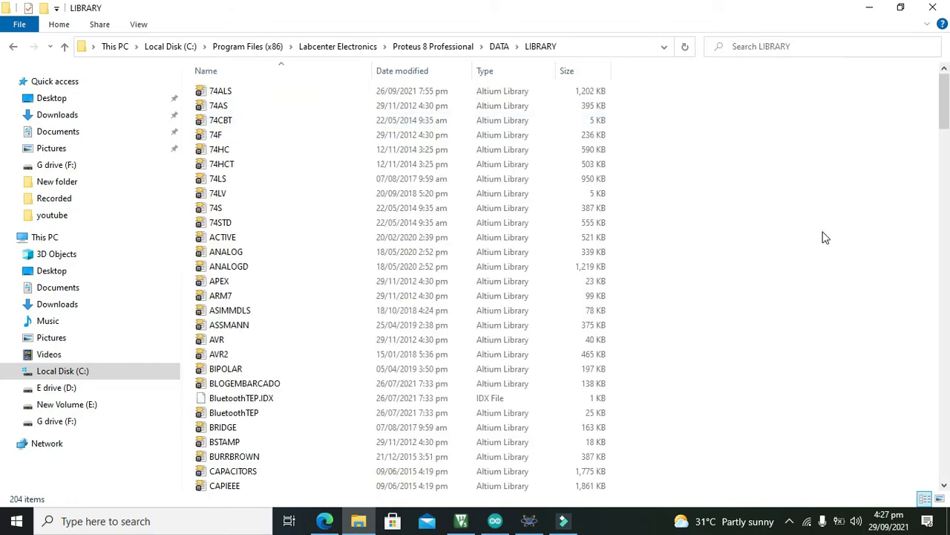
pyautogui.scroll(-3)
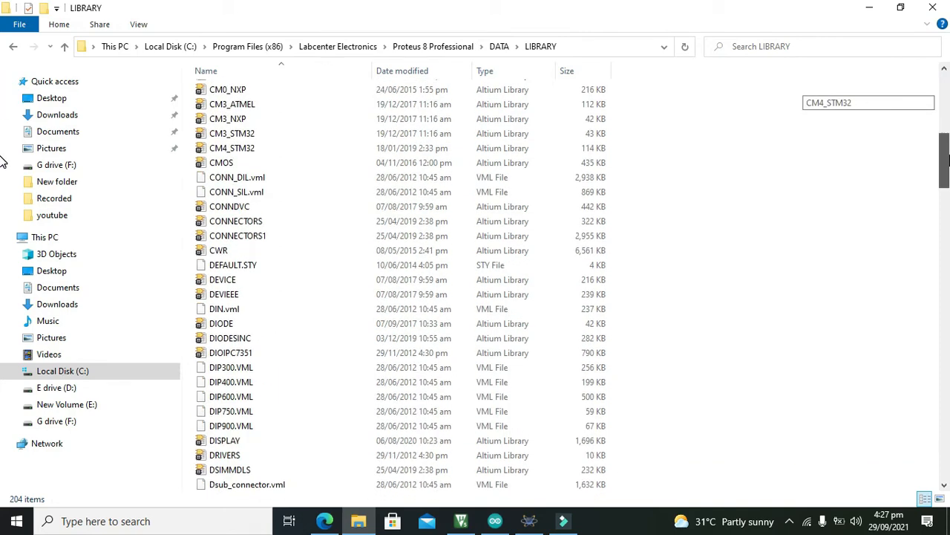
pyautogui.scroll(-3)
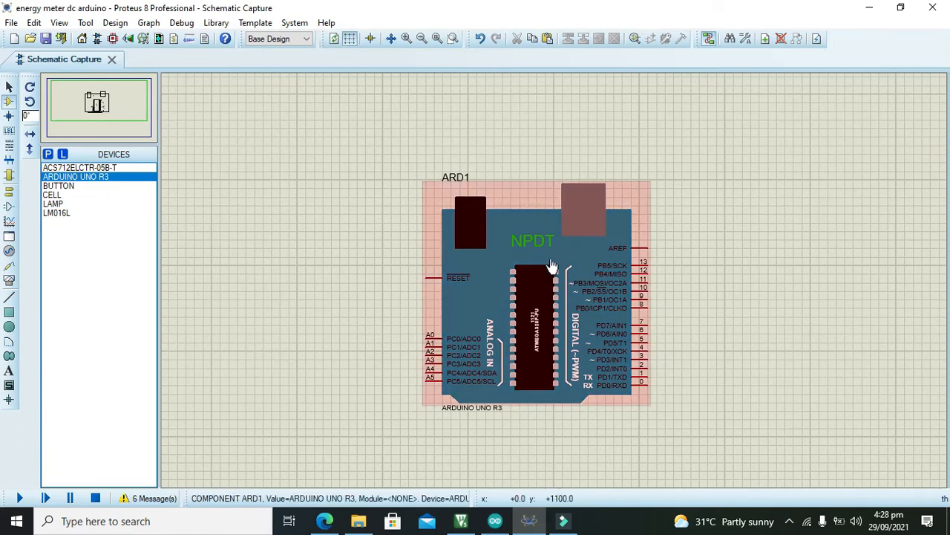
pyautogui.moveTo(555, 261)
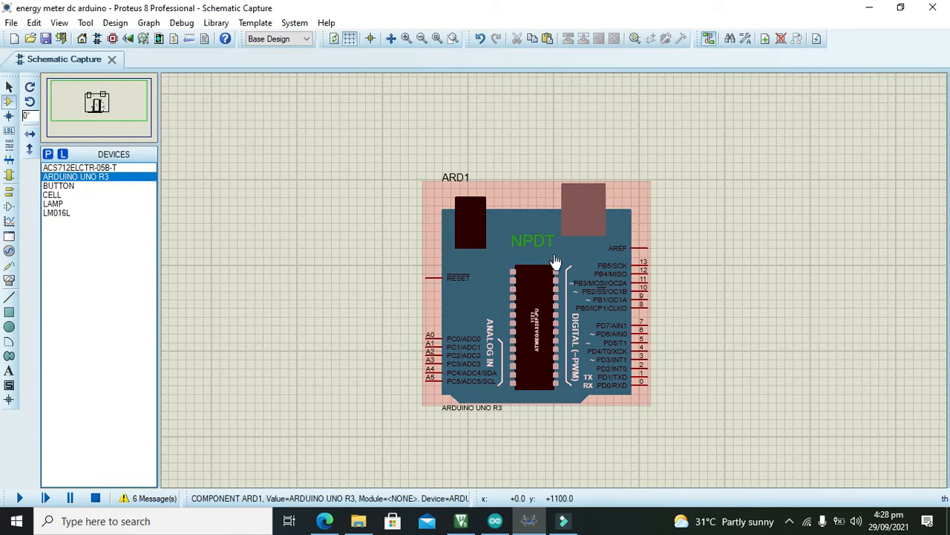
pyautogui.click(532, 297)
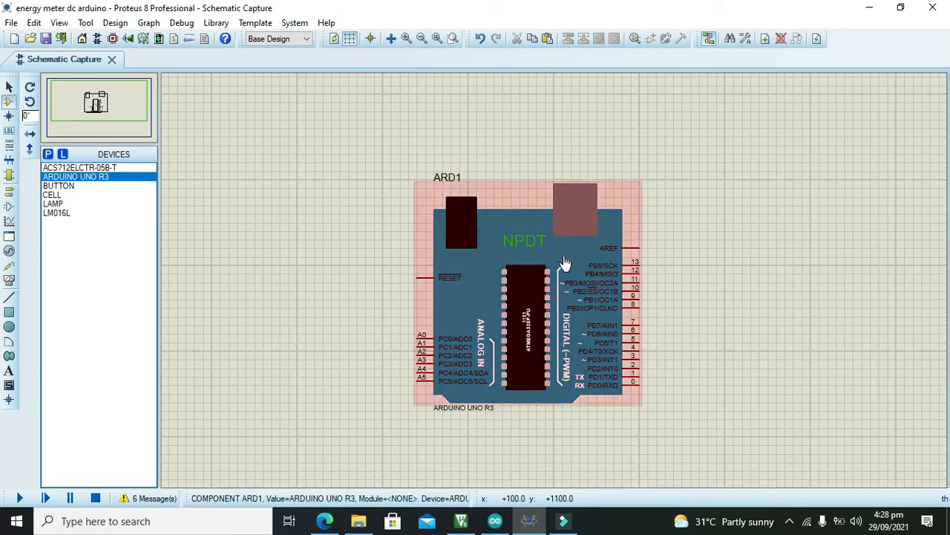
pyautogui.moveTo(566, 274)
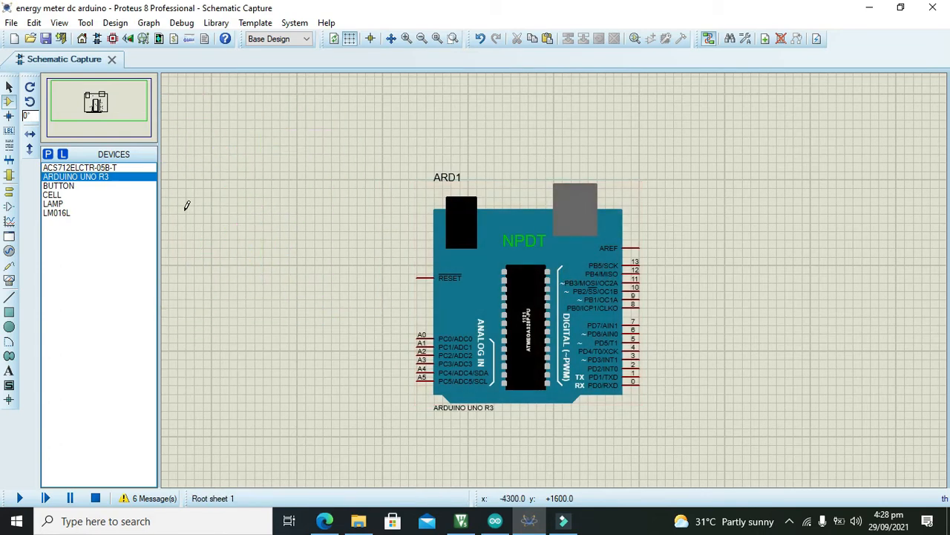
# Place an ACS712 current sensor U1 and wire its VIOUT output to Arduino pin A0.
pyautogui.click(10, 86)
pyautogui.write('acs712')
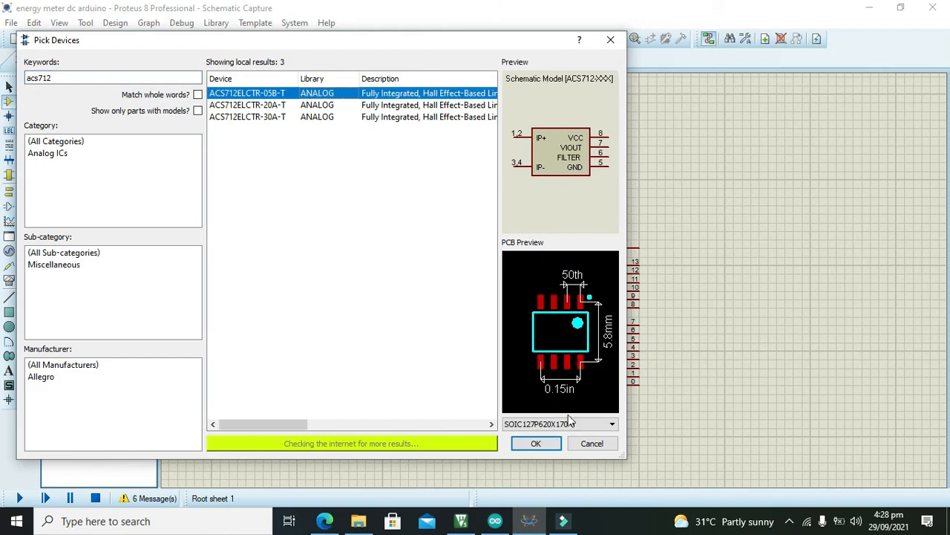
pyautogui.click(535, 443)
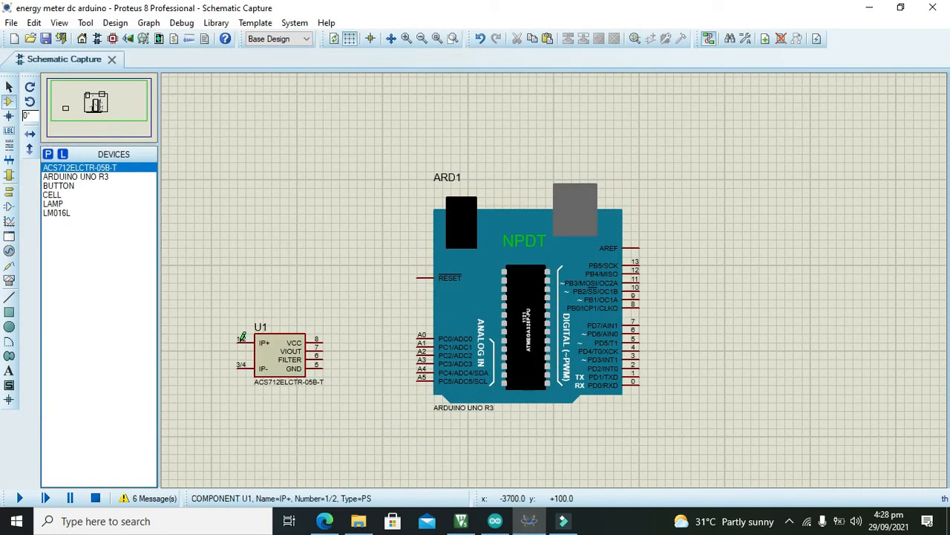
pyautogui.moveTo(422, 334)
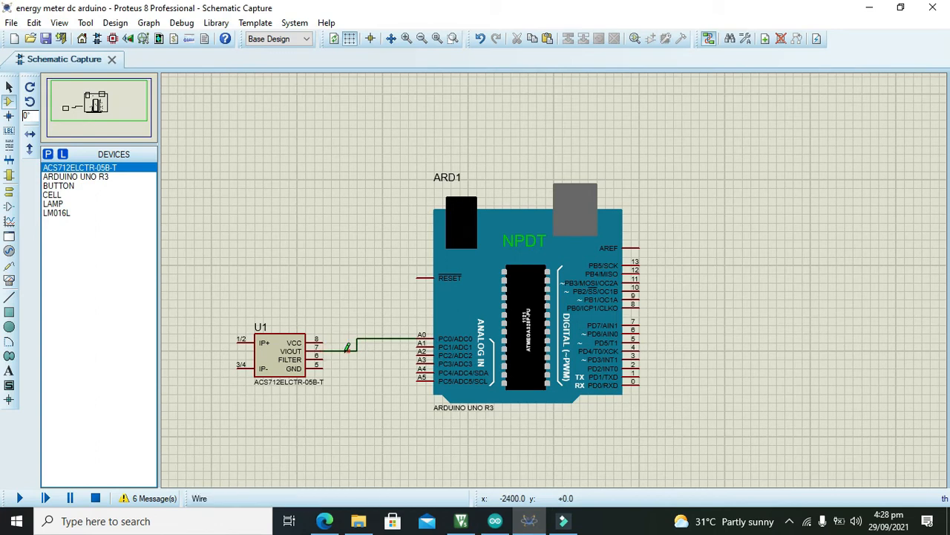
pyautogui.click(285, 357)
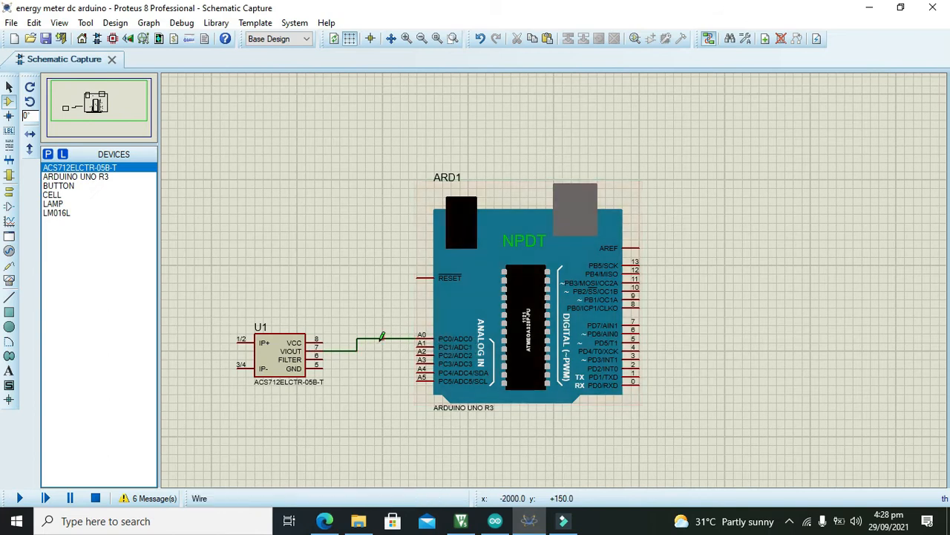
pyautogui.click(283, 356)
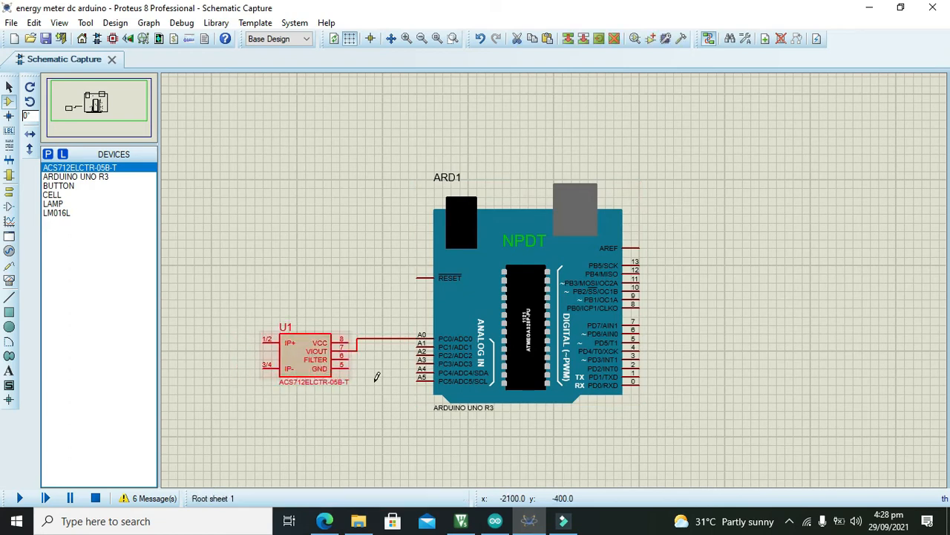
# Place POWER and GROUND terminals wired to the ACS712's VCC and GND pins.
pyautogui.click(10, 175)
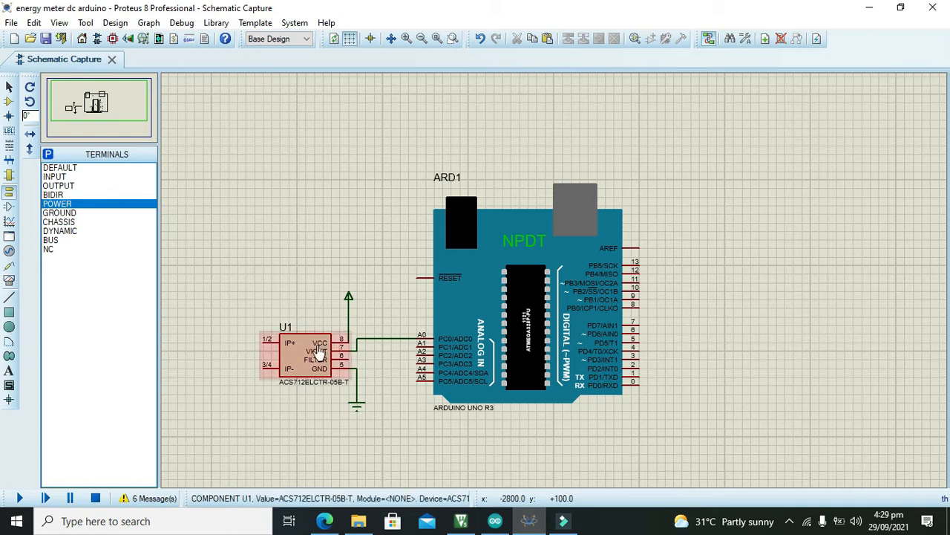
pyautogui.moveTo(320, 368)
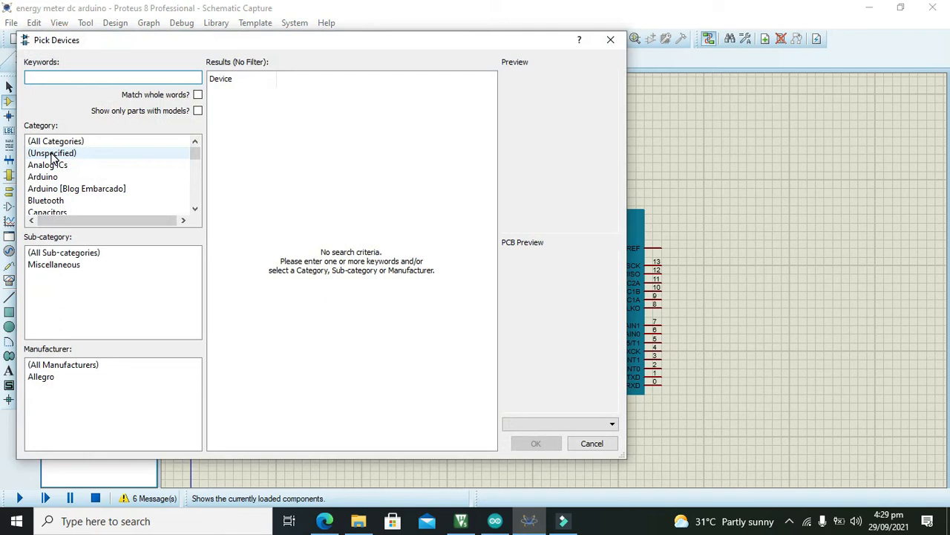
# Search 'lm016' and place an LM016L 16x2 LCD as LCD1 up and right of the Arduino.
pyautogui.write('lm016')
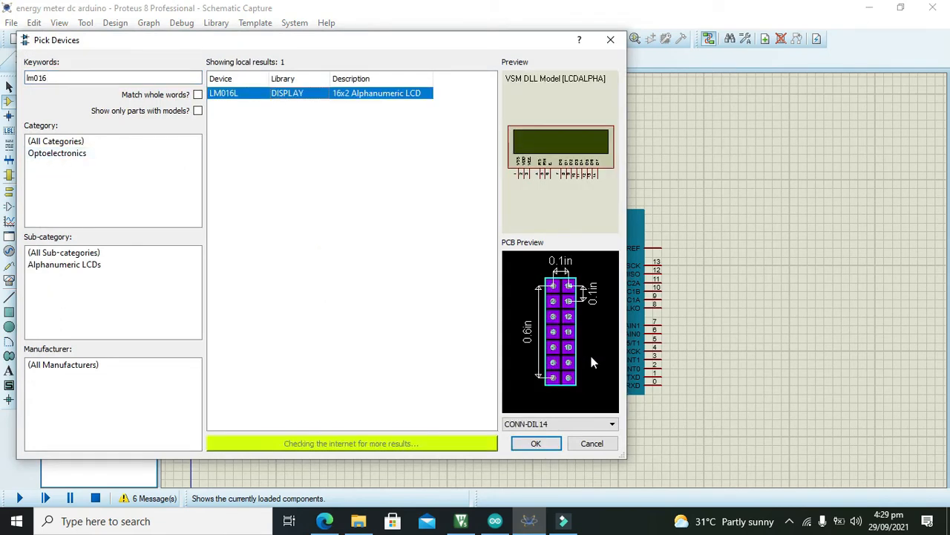
pyautogui.click(535, 443)
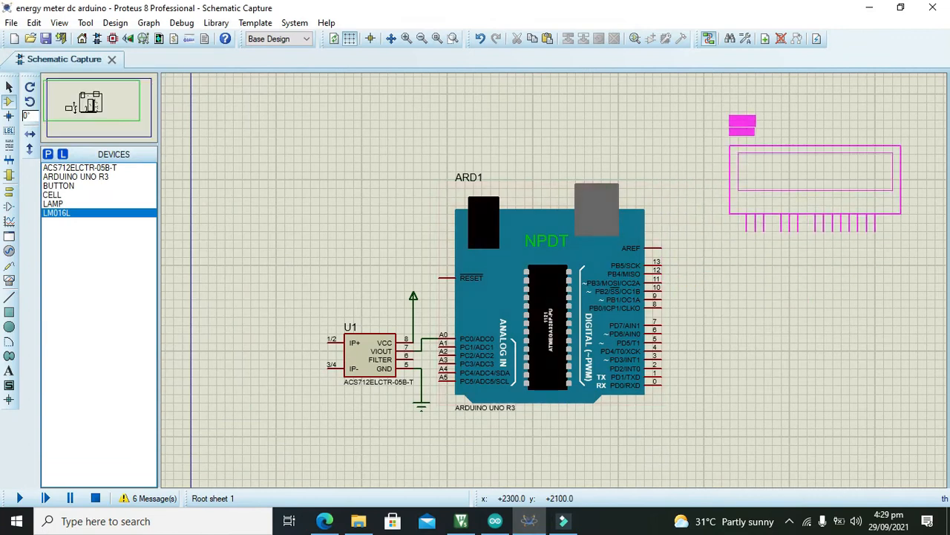
pyautogui.click(805, 156)
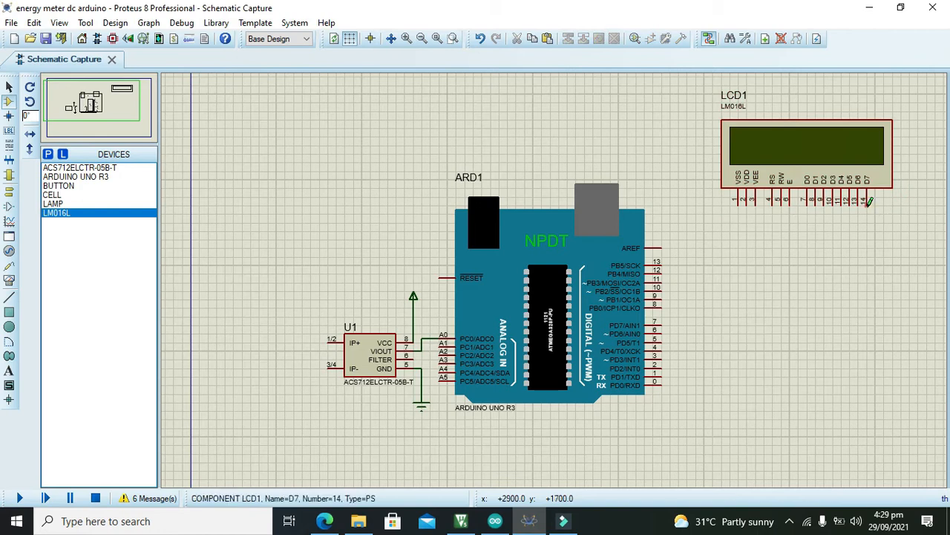
pyautogui.moveTo(796, 200)
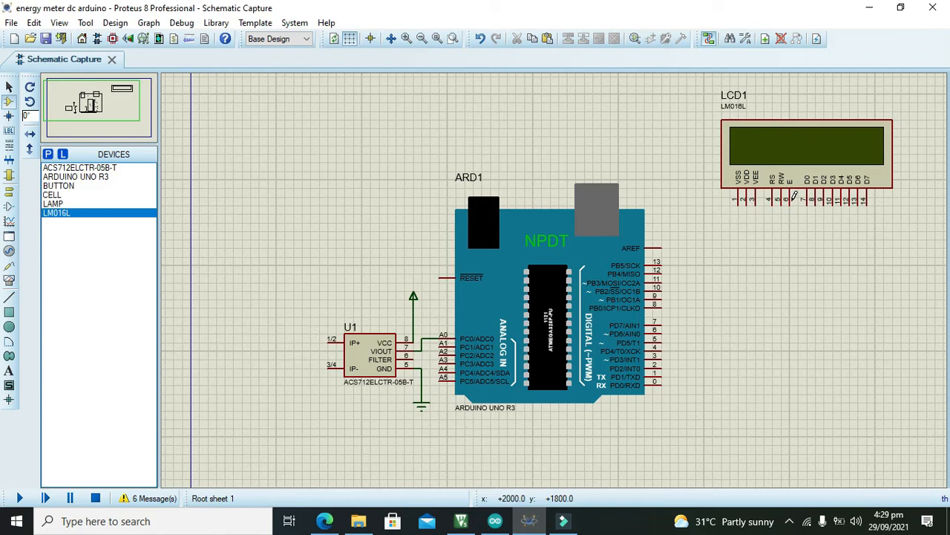
pyautogui.moveTo(754, 196)
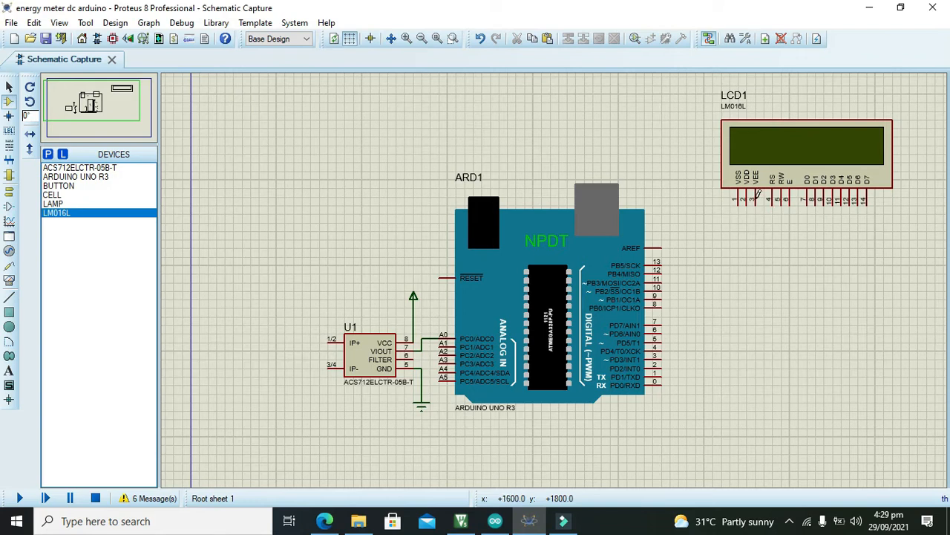
pyautogui.moveTo(814, 193)
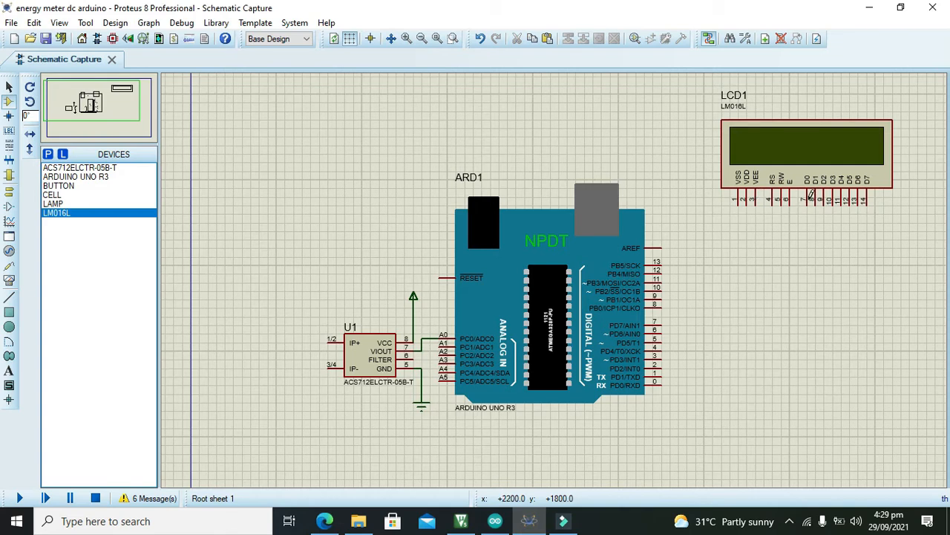
pyautogui.moveTo(869, 201)
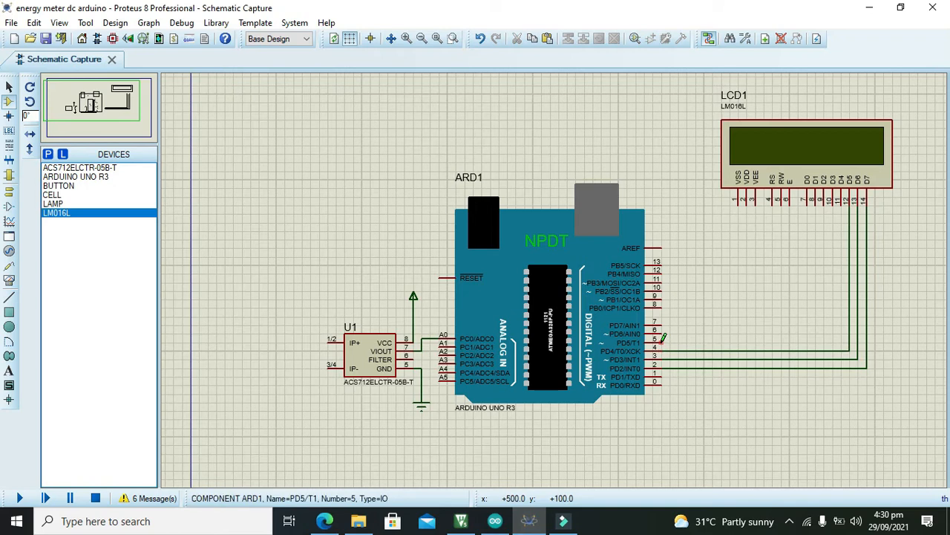
pyautogui.moveTo(660, 330)
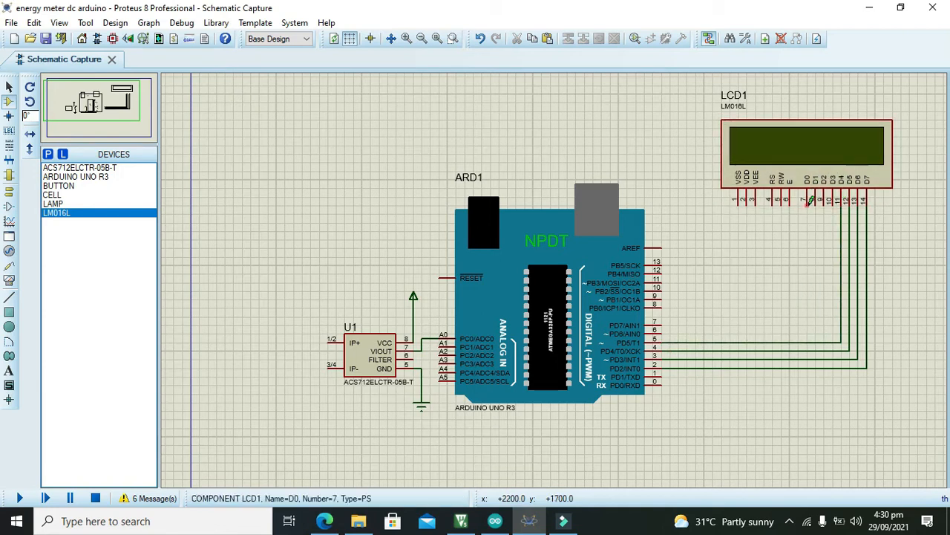
# Wire the LCD's D4–D7, RS and E pins to the Arduino's digital pins.
pyautogui.click(853, 230)
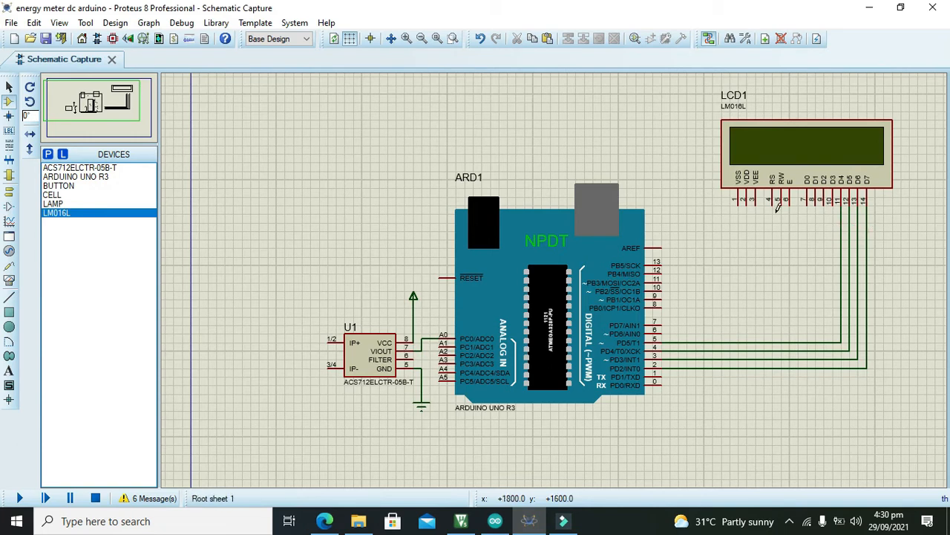
pyautogui.moveTo(784, 202)
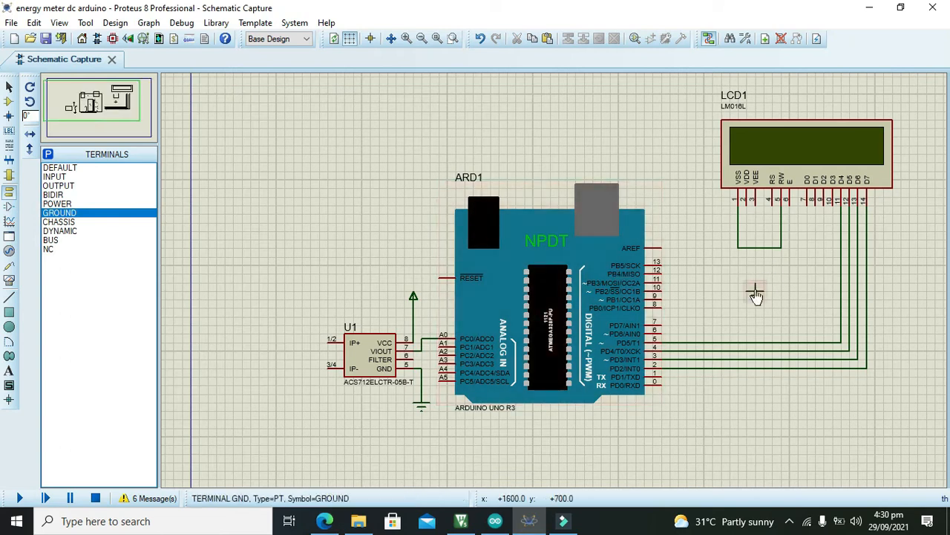
# Place a GROUND terminal below LCD1 and wire its VSS and RW supply pins to it.
pyautogui.click(754, 290)
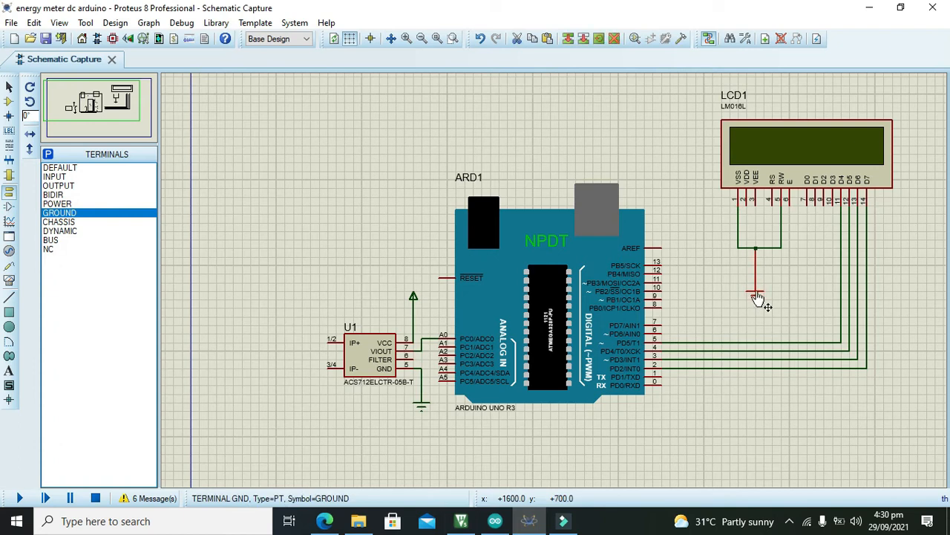
pyautogui.click(757, 294)
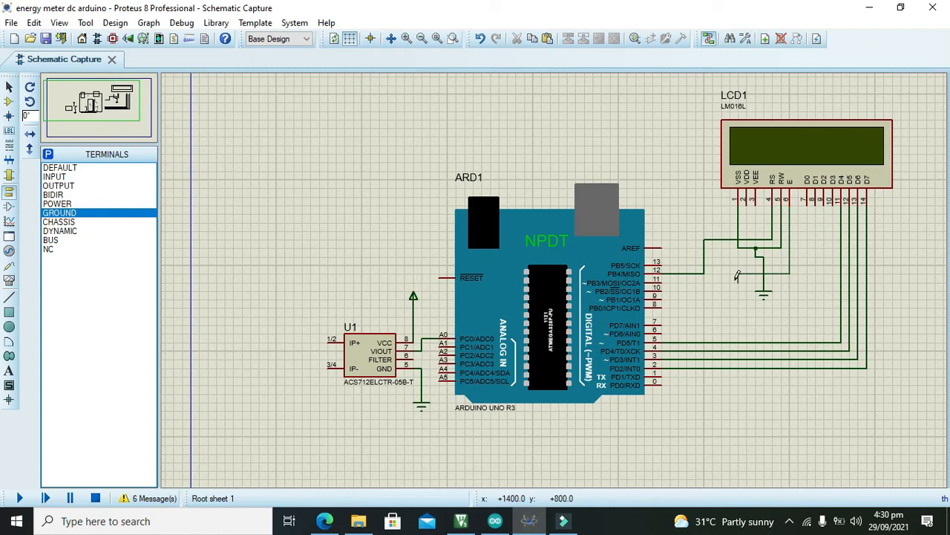
pyautogui.moveTo(793, 276)
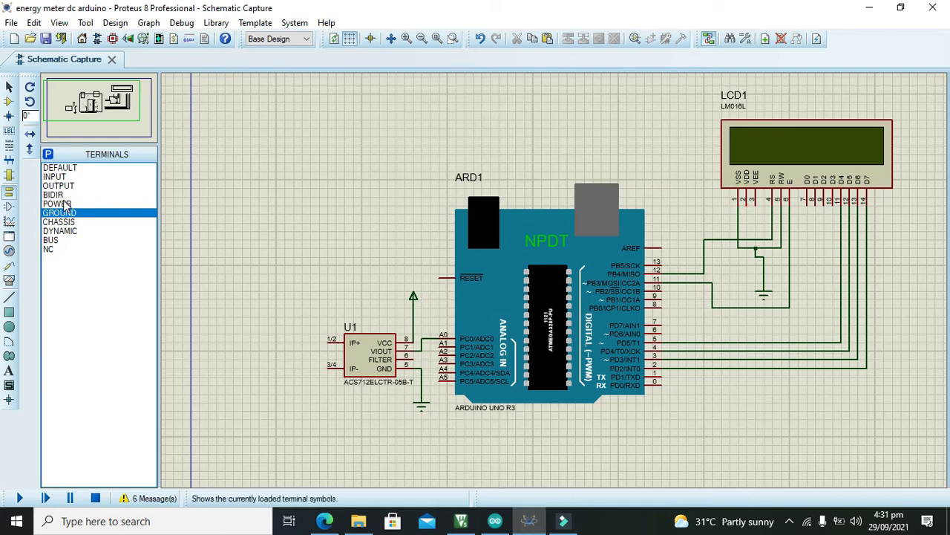
# Place a POWER terminal above LCD1 wired to its VDD supply pin.
pyautogui.click(56, 204)
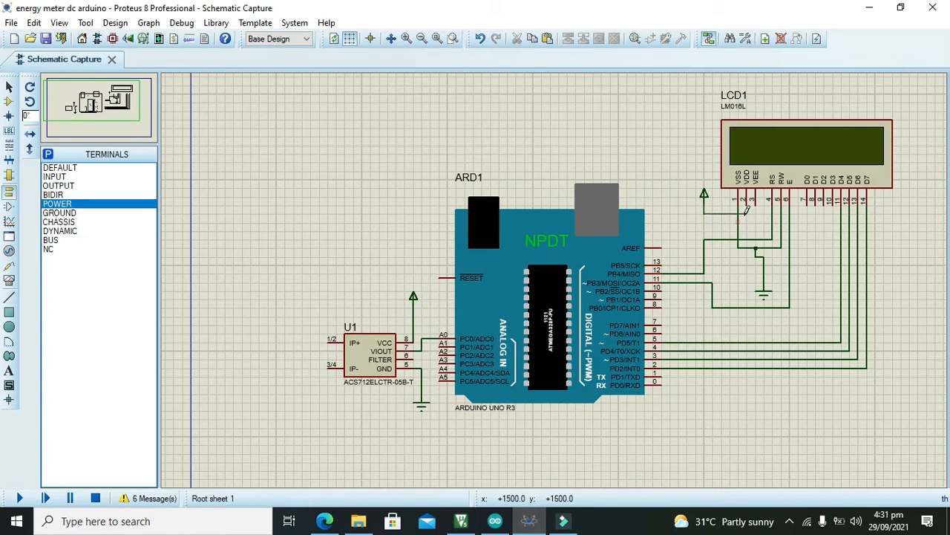
pyautogui.click(704, 199)
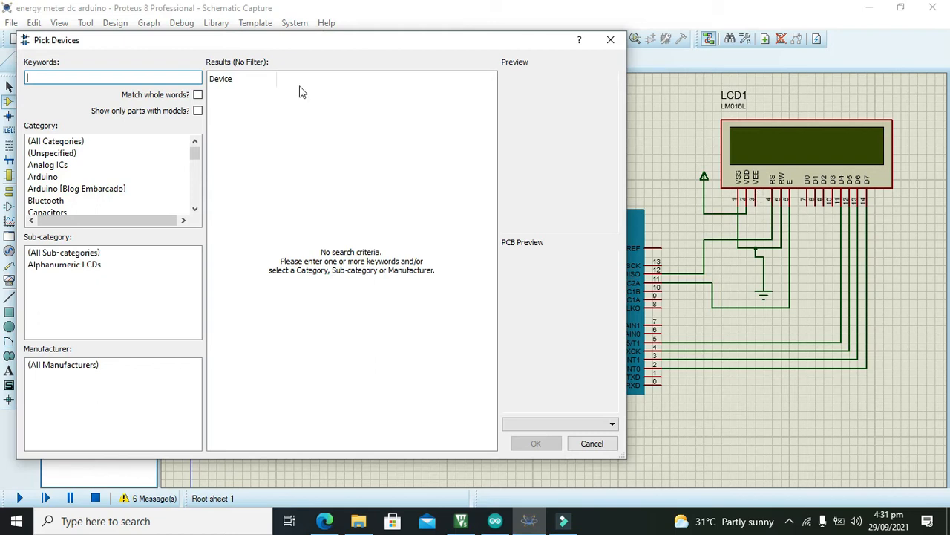
# Search 'pot' among variable resistors and add a 2K potentiometer RV1 to the parts list.
pyautogui.write('pot')
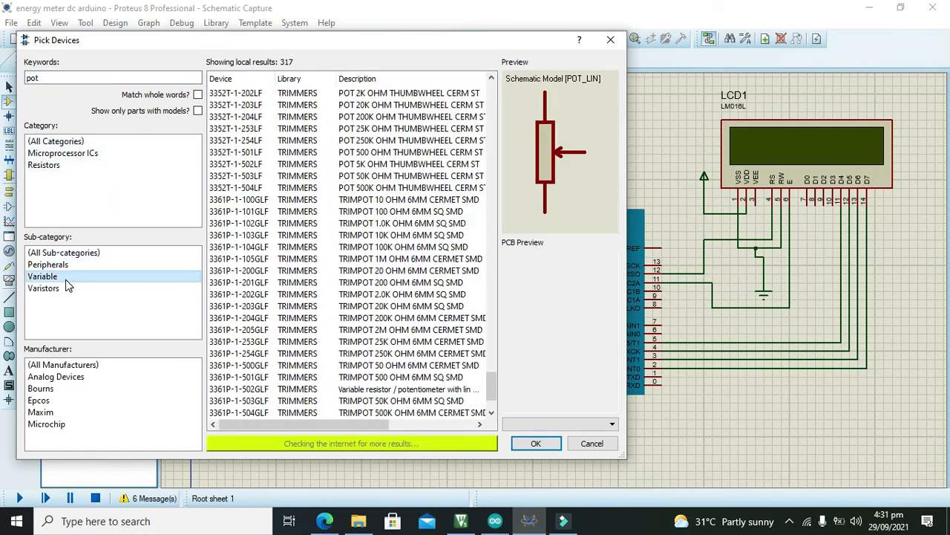
pyautogui.click(234, 92)
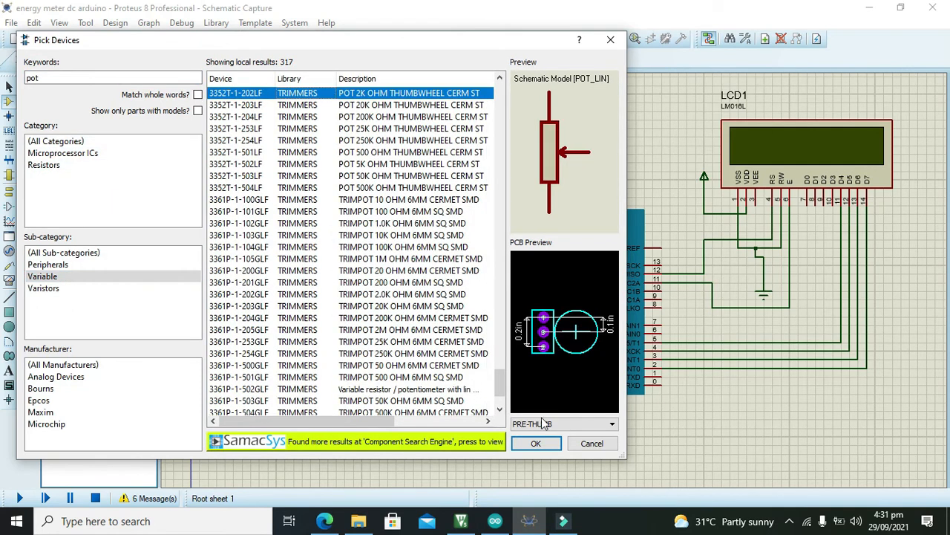
pyautogui.click(535, 443)
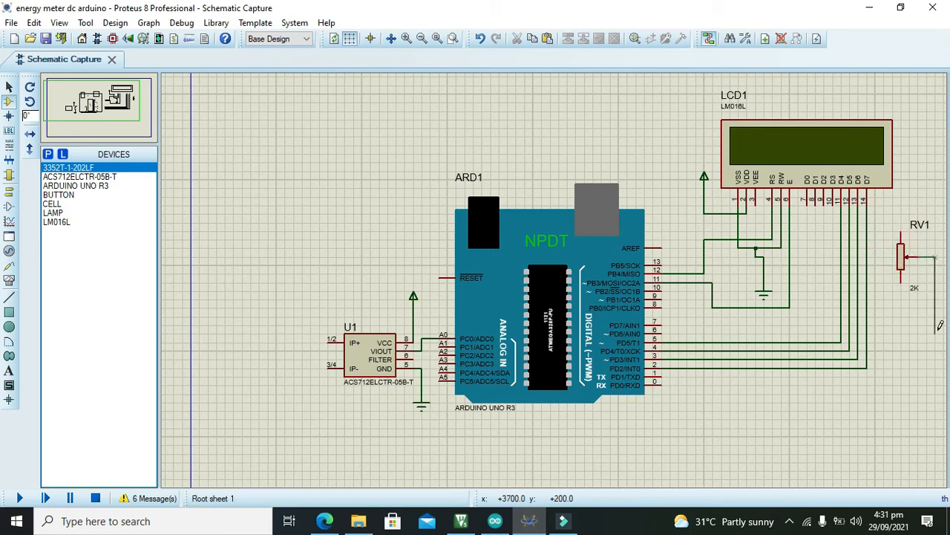
pyautogui.moveTo(811, 290)
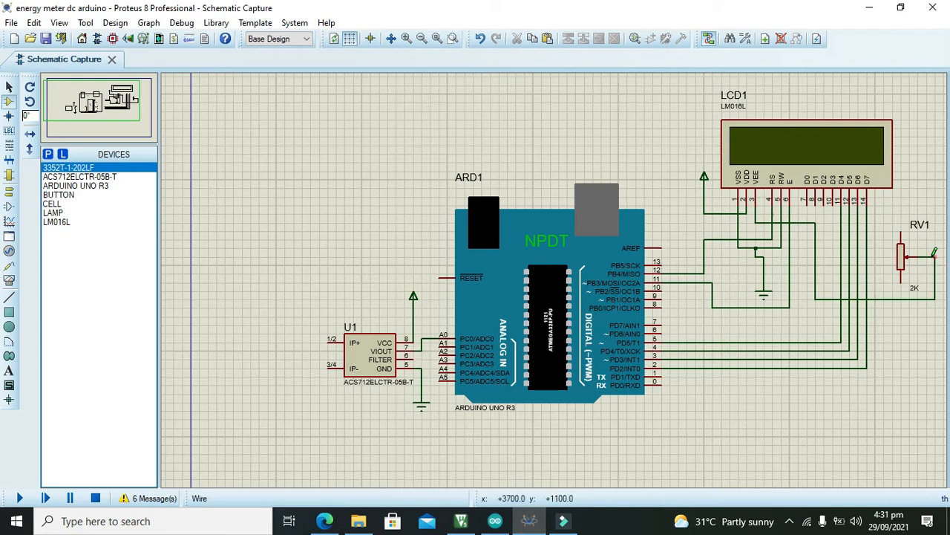
# Wire RV1's wiper to the LCD VEE contrast pin and put a POWER terminal on its top end.
pyautogui.click(9, 196)
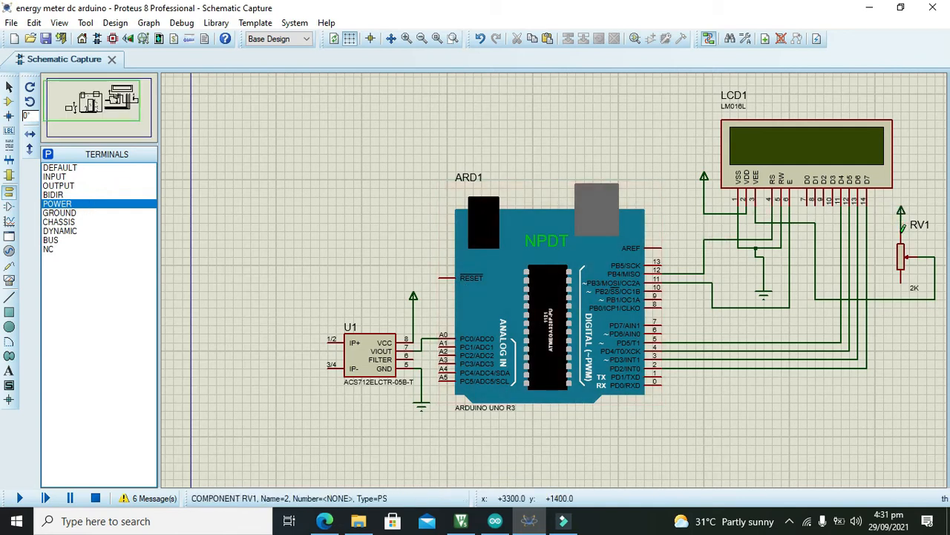
pyautogui.click(60, 212)
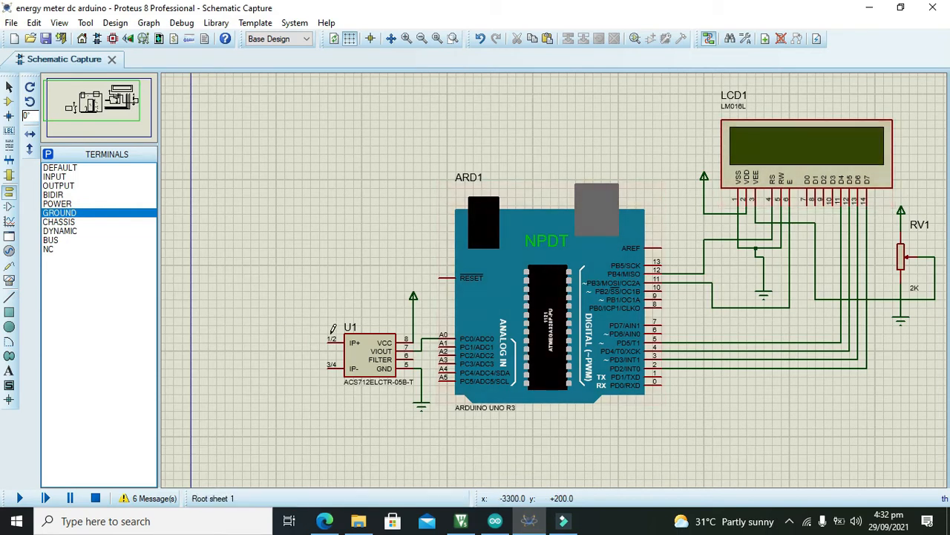
pyautogui.moveTo(236, 303)
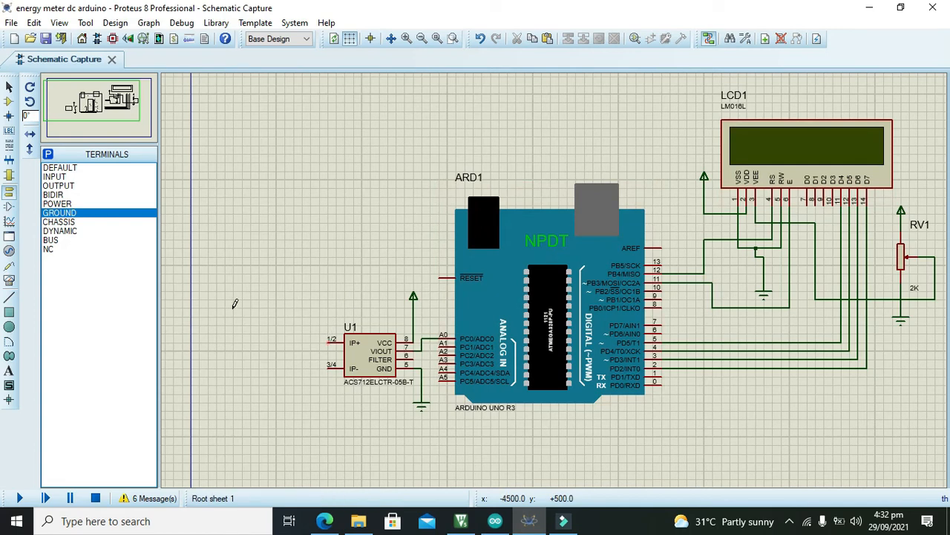
pyautogui.moveTo(9, 193)
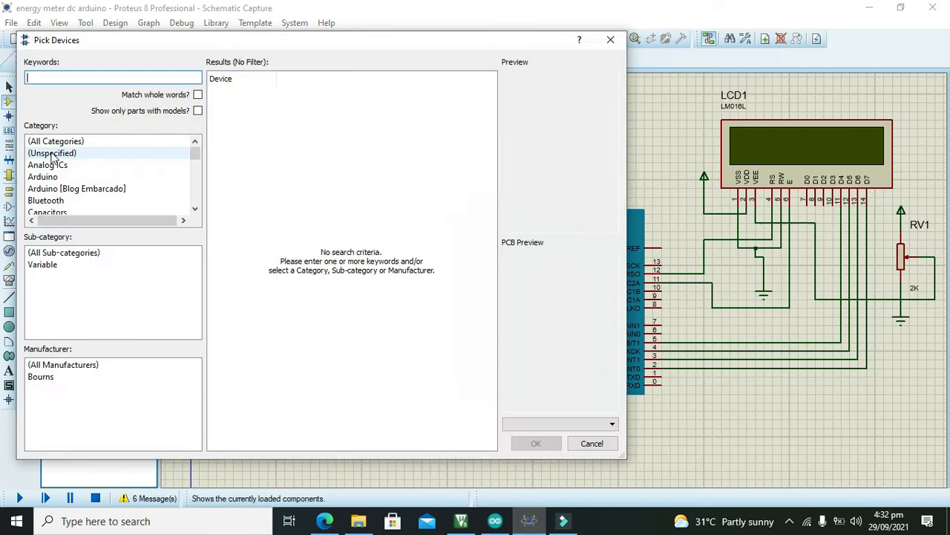
# Add the animated 12V LAMP parts L1 and L2 below the sensor, then search 'spst' for switches.
pyautogui.write('lamp')
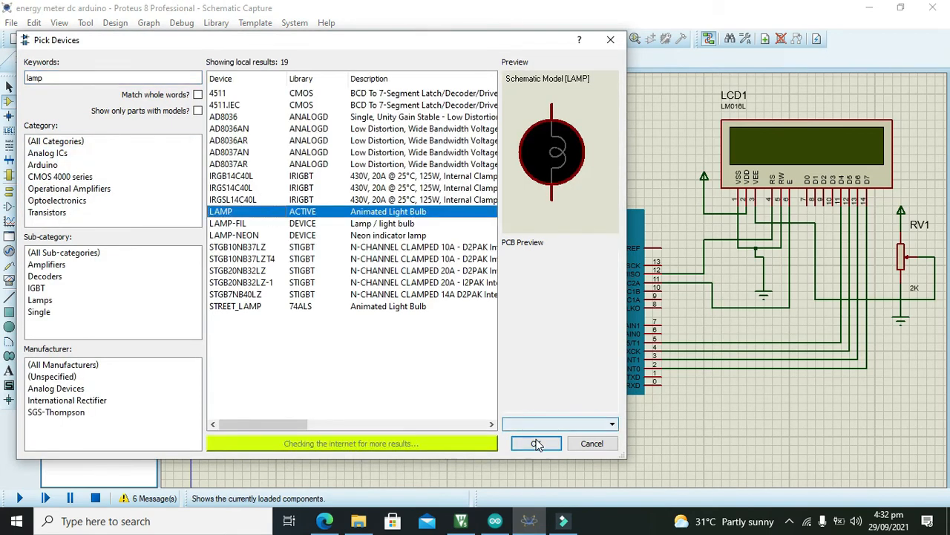
pyautogui.click(536, 442)
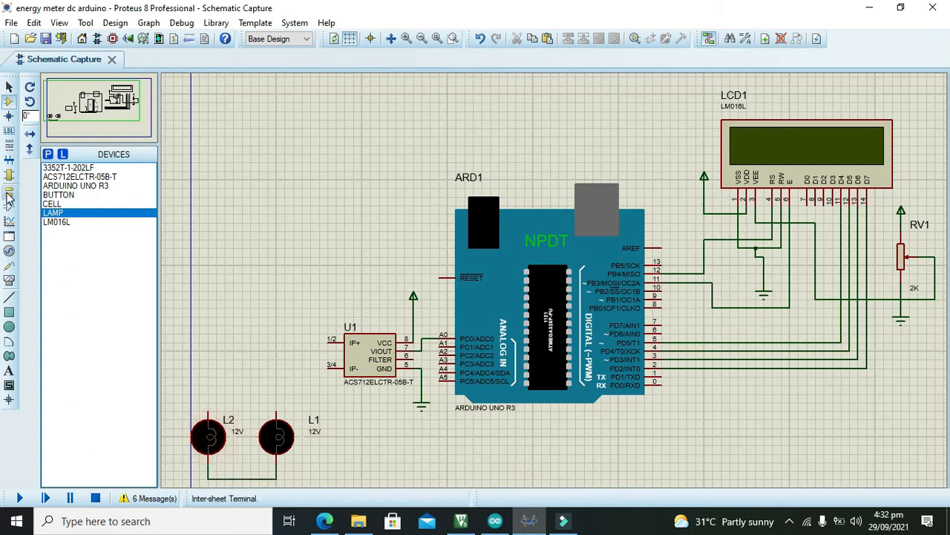
pyautogui.click(9, 195)
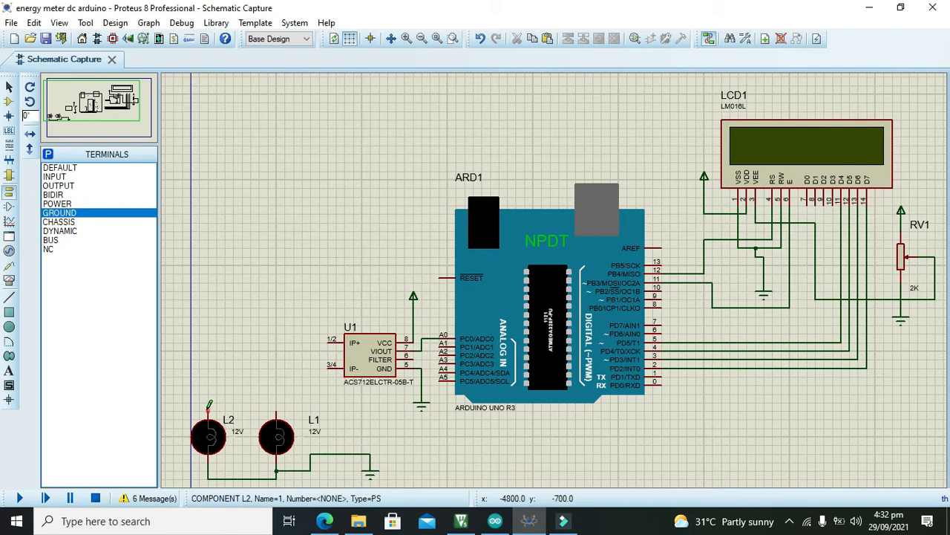
pyautogui.click(62, 153)
pyautogui.write('spst')
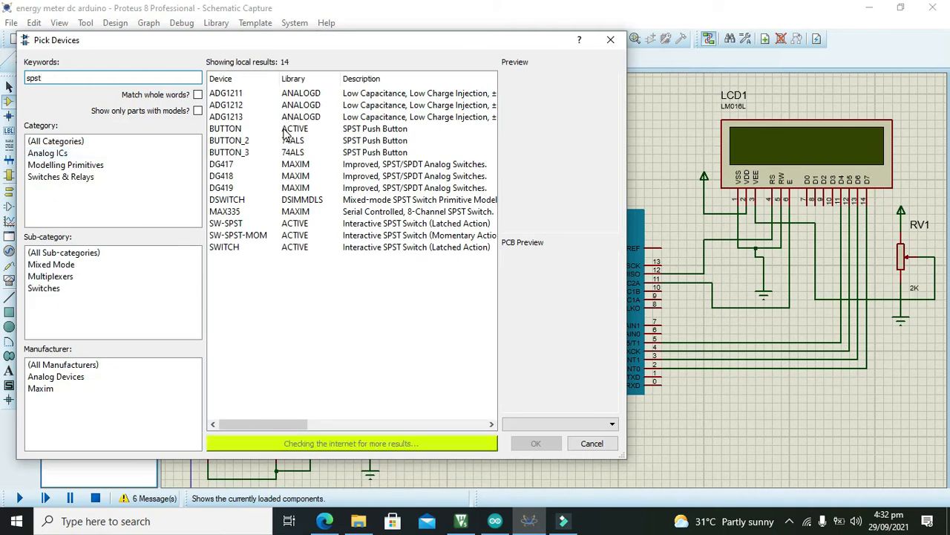
# Choose the SW-SPST switch in the device picker for placing above the lamps.
pyautogui.click(591, 442)
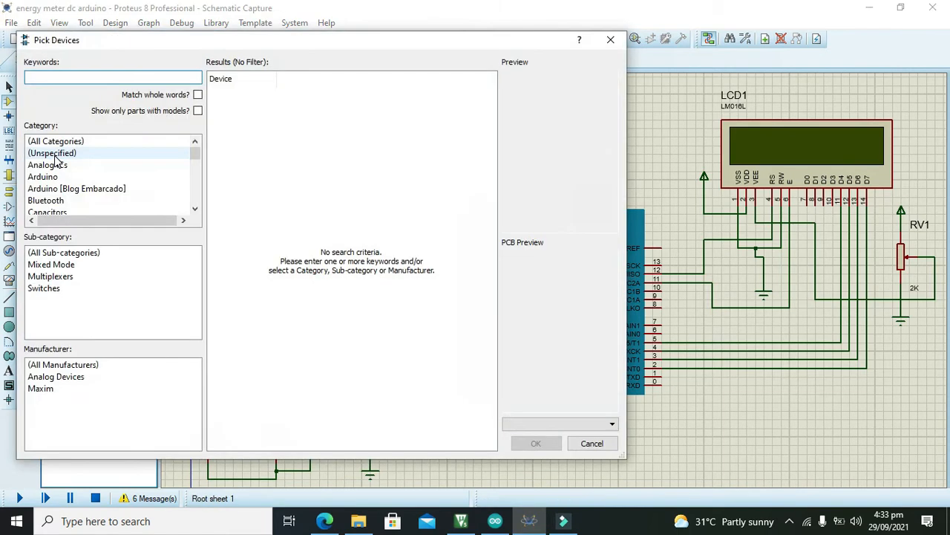
# Search 'battery', place a CELL and mirror it horizontally with X-Mirror.
pyautogui.write('battery')
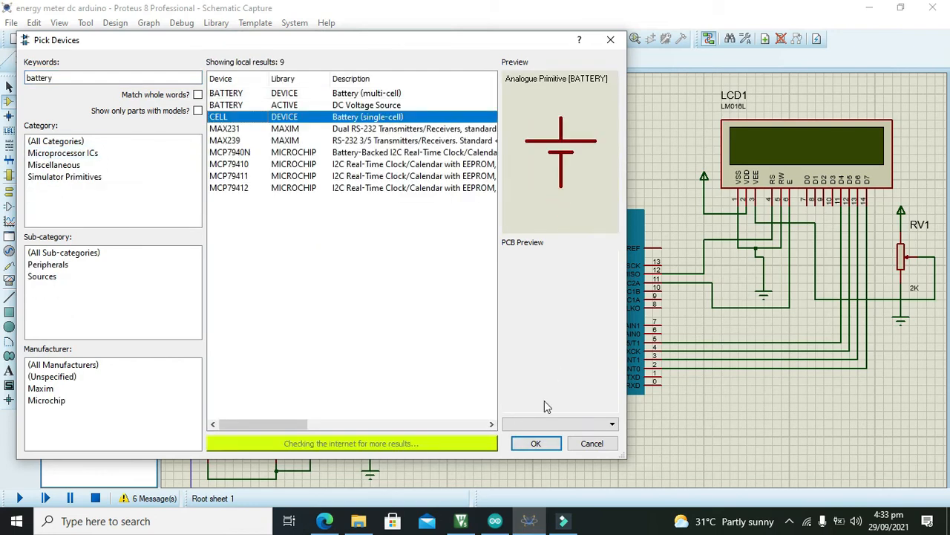
pyautogui.click(534, 442)
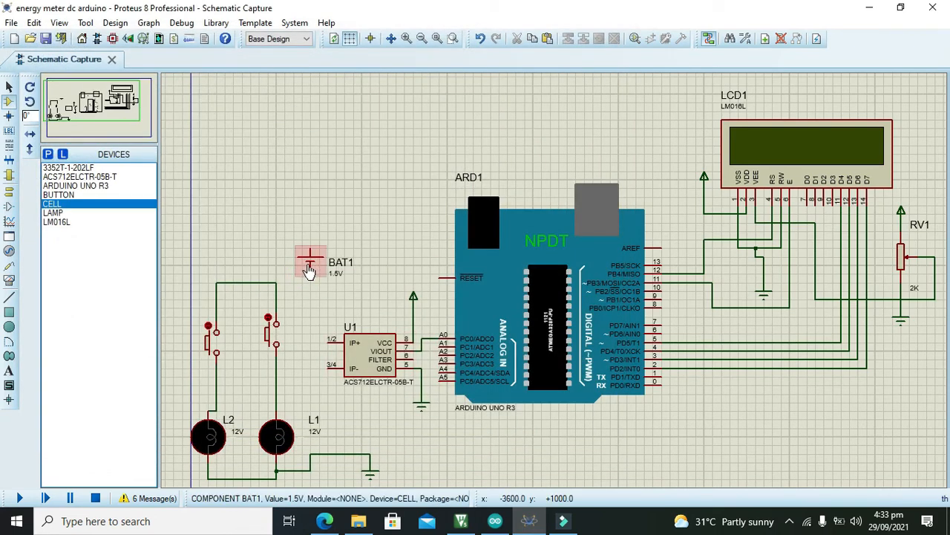
pyautogui.rightClick(311, 267)
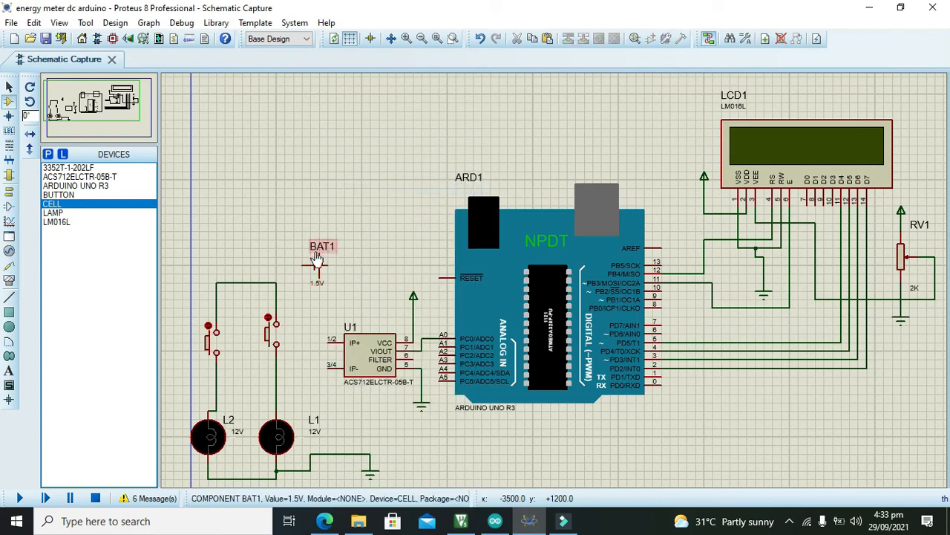
pyautogui.rightClick(318, 255)
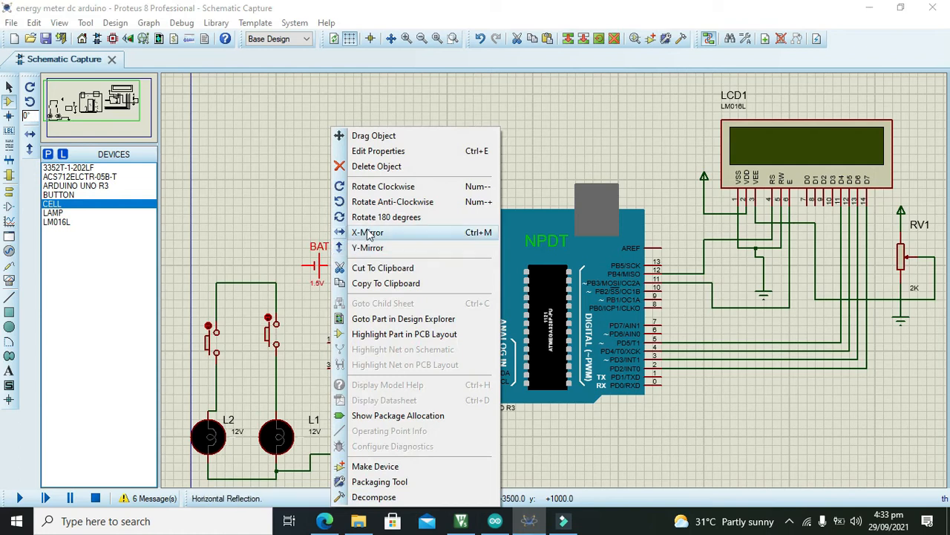
pyautogui.click(367, 232)
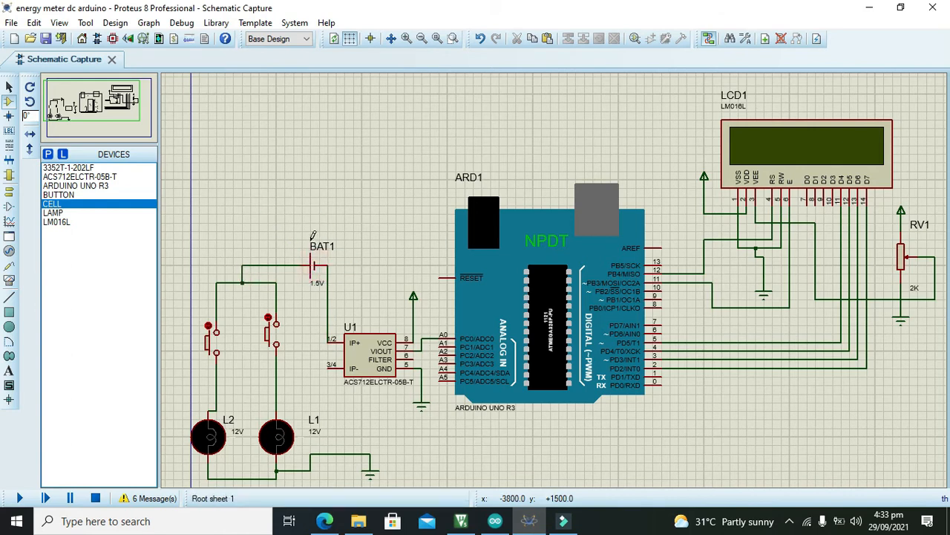
# Wire BAT1 into the circuit and set its voltage to 12V.
pyautogui.click(306, 264)
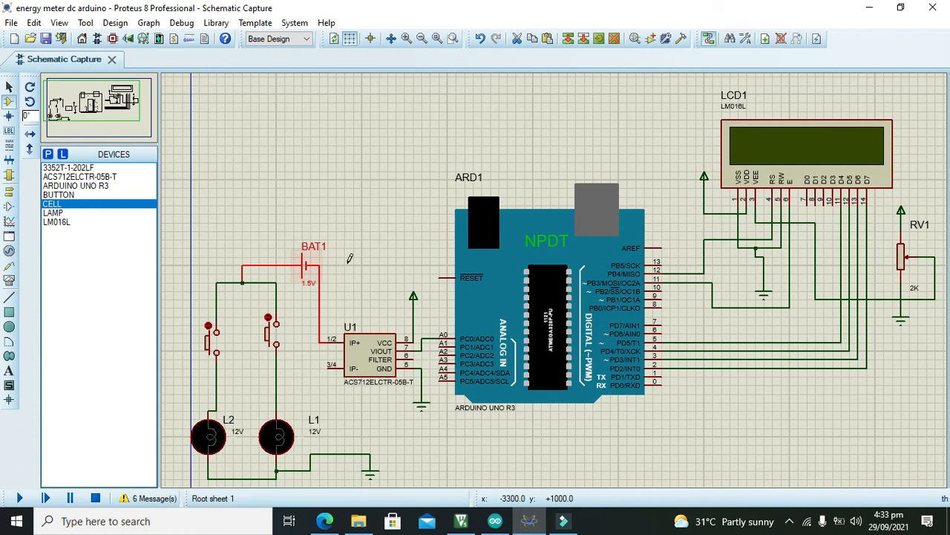
pyautogui.doubleClick(305, 268)
pyautogui.write('12V')
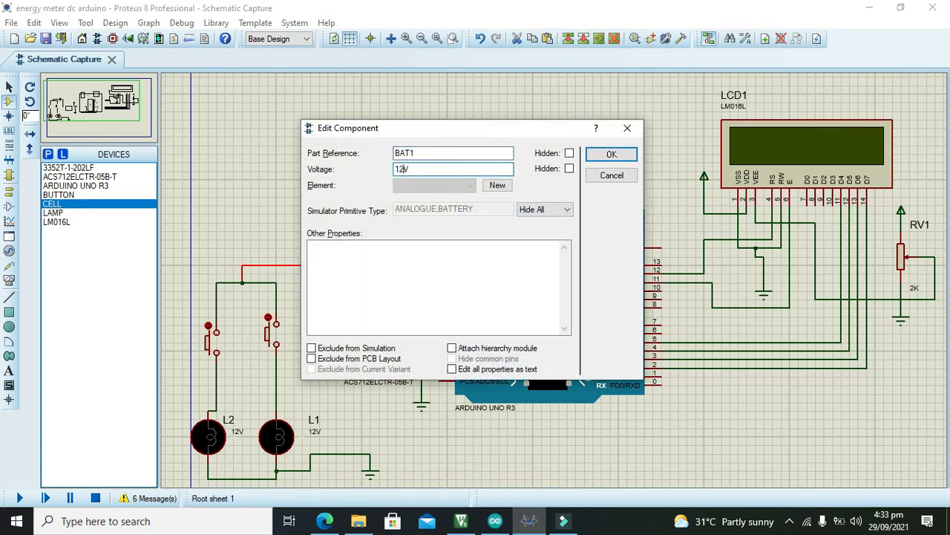
pyautogui.click(612, 153)
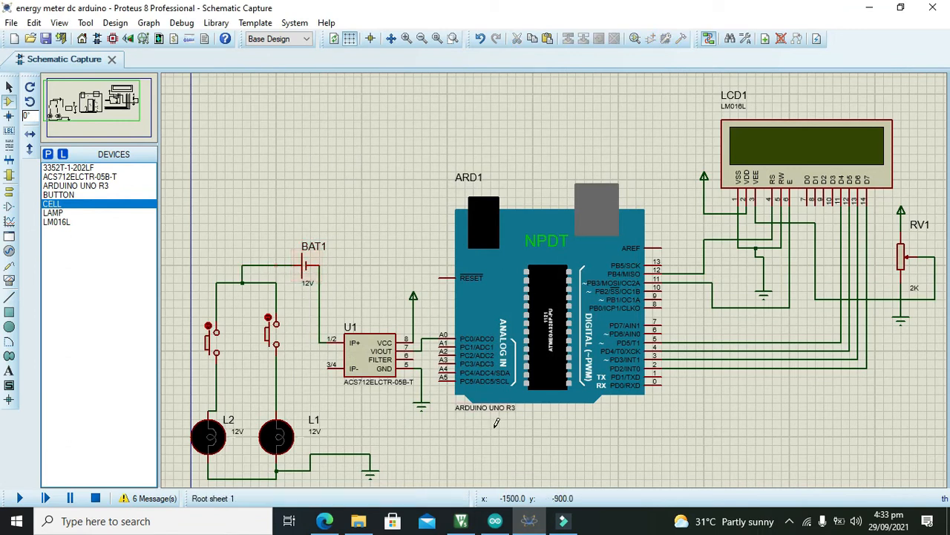
pyautogui.scroll(-3)
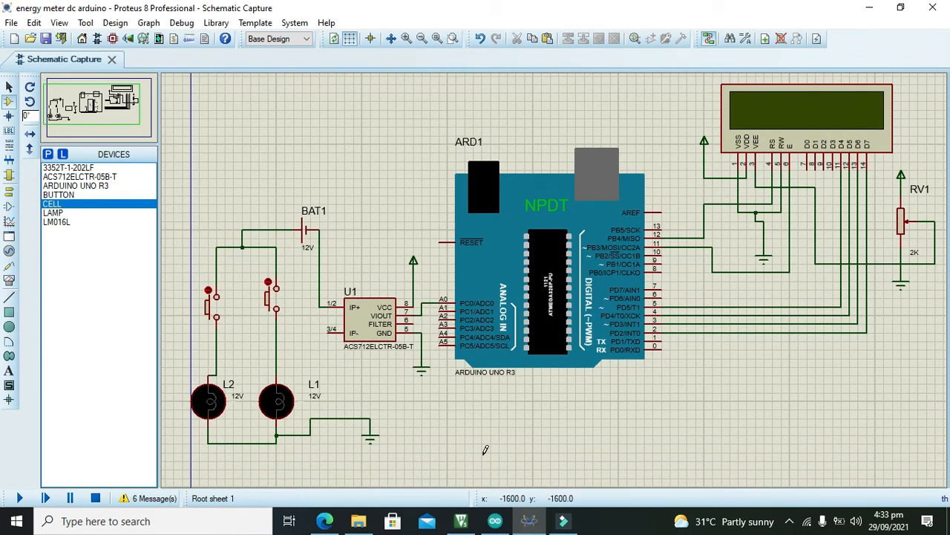
pyautogui.moveTo(315, 343)
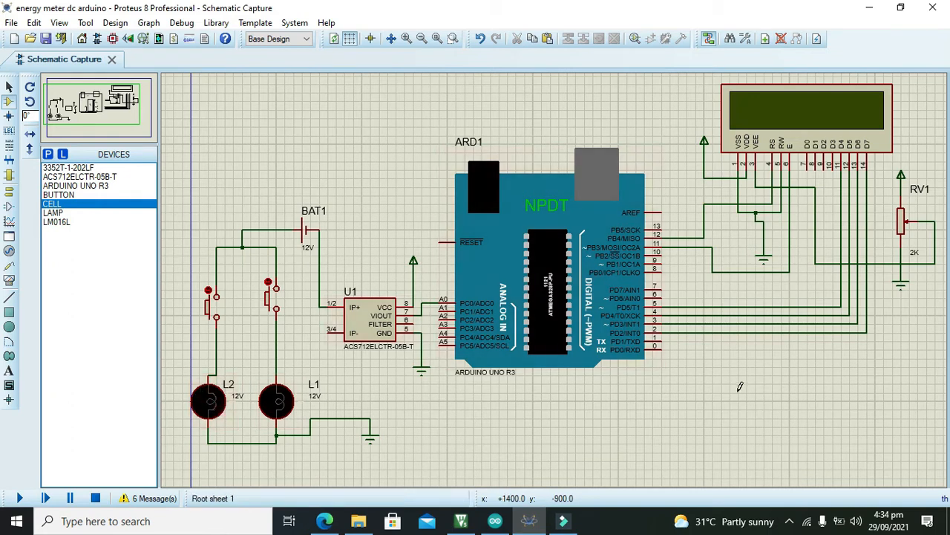
pyautogui.moveTo(563, 520)
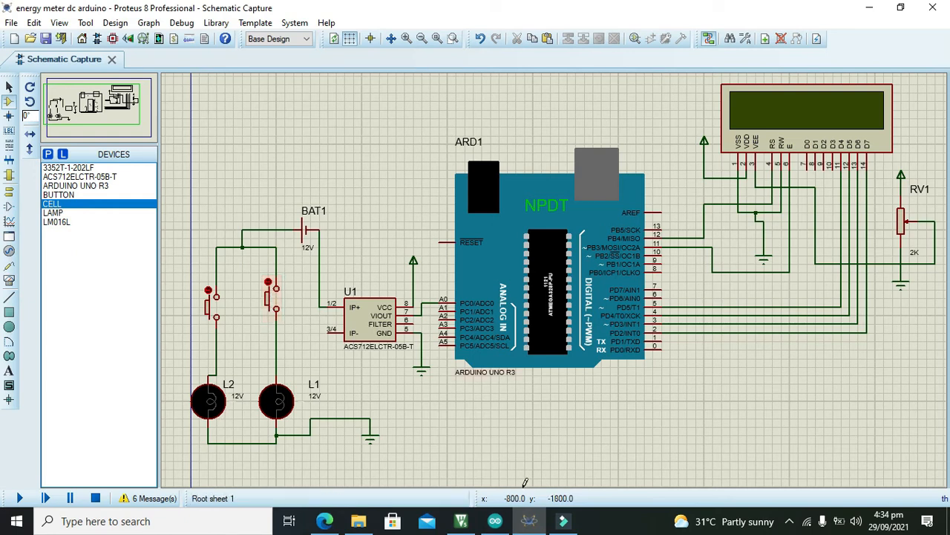
# Switch to the energy_meter_using_arduino sketch in the Arduino IDE.
pyautogui.click(496, 519)
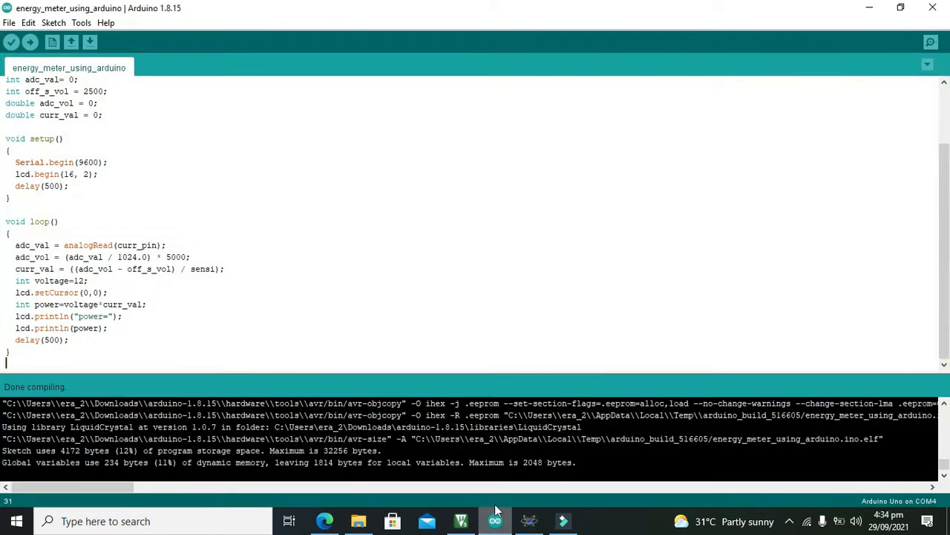
pyautogui.scroll(3)
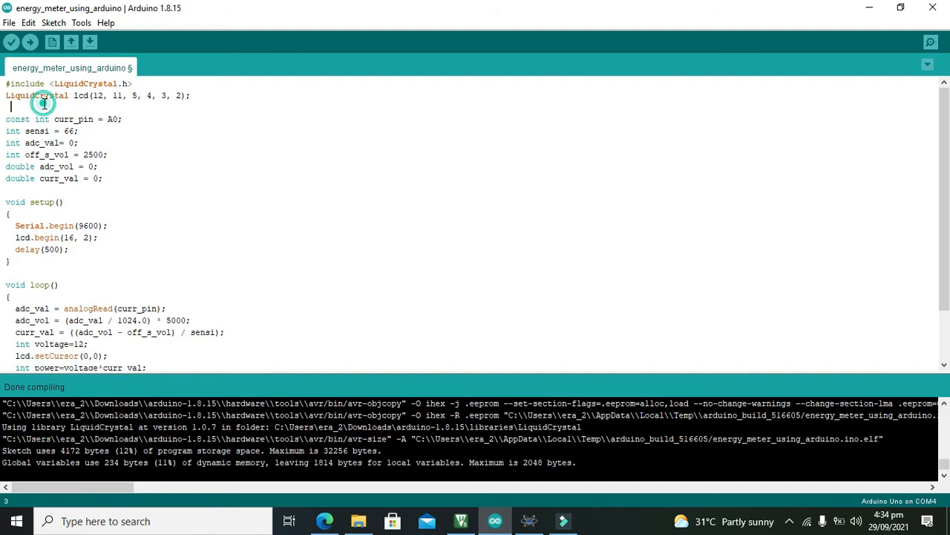
pyautogui.tripleClick(69, 83)
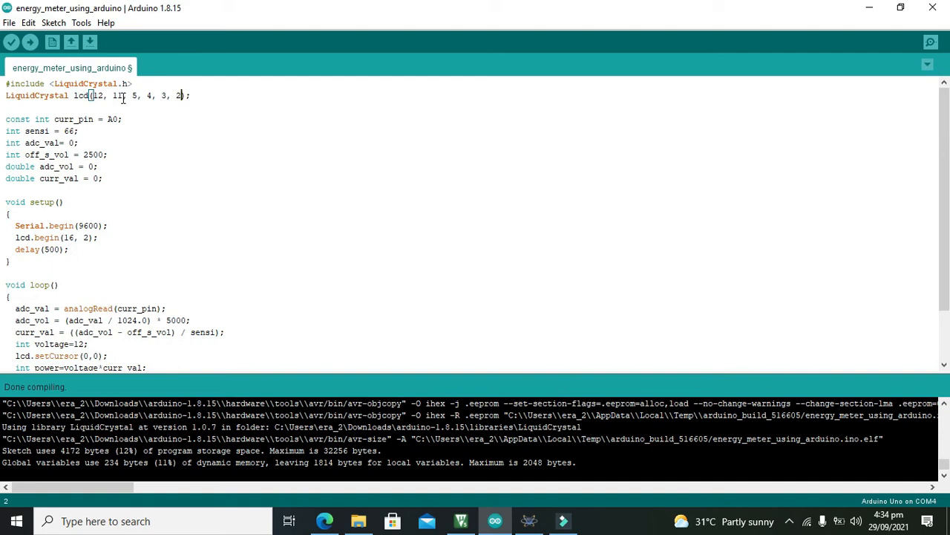
pyautogui.moveTo(125, 104)
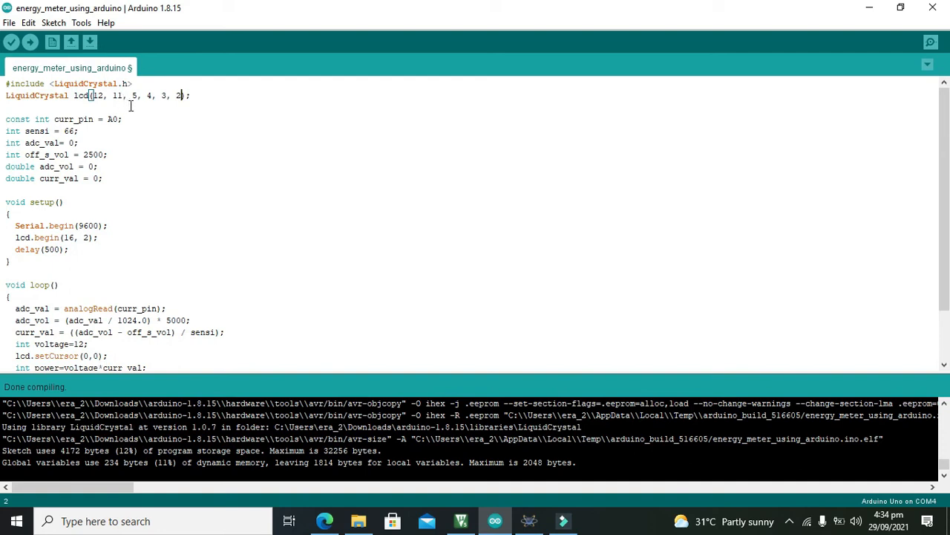
pyautogui.moveTo(152, 128)
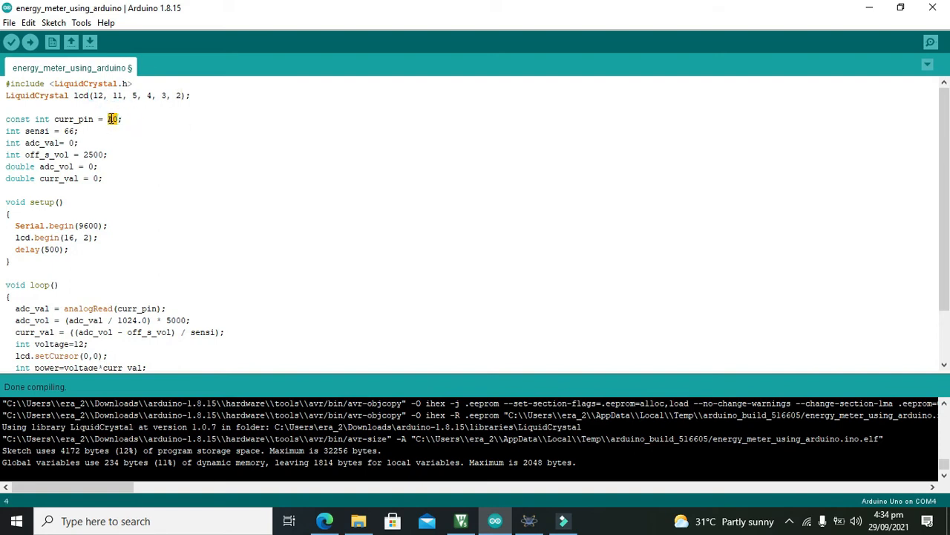
pyautogui.rightClick(112, 119)
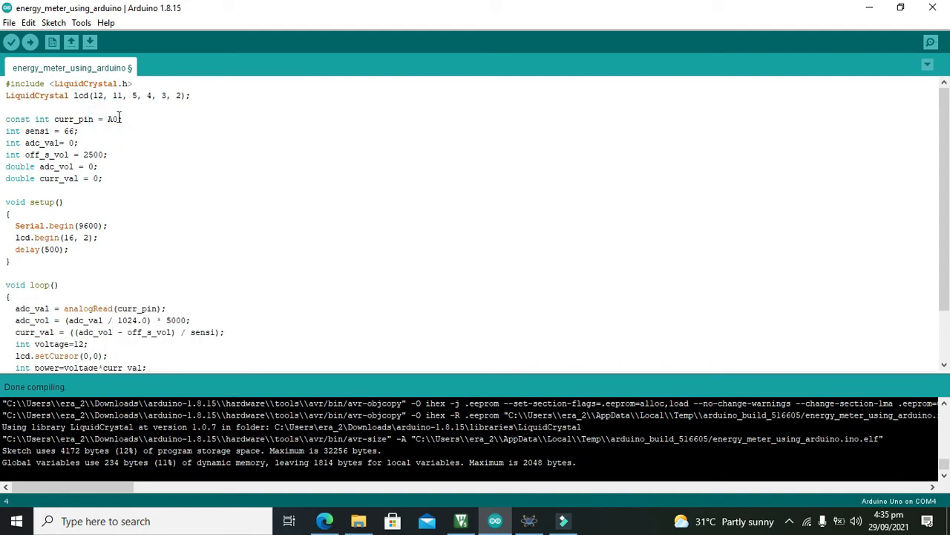
pyautogui.moveTo(113, 119); pyautogui.dragTo(71, 143)
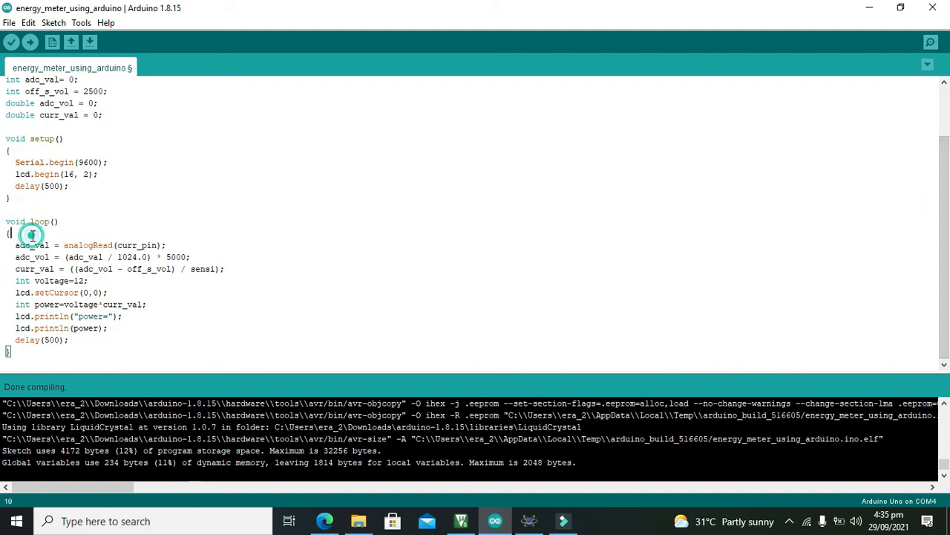
pyautogui.doubleClick(88, 245)
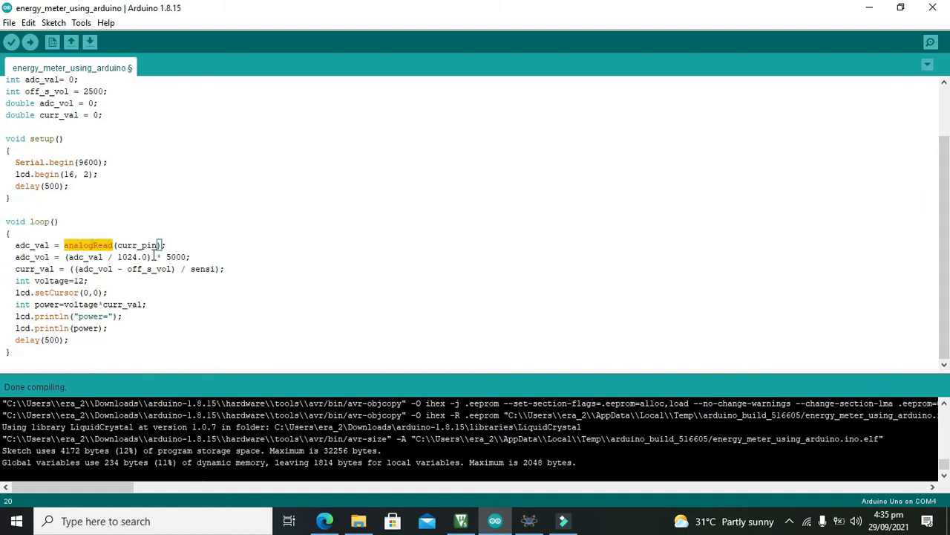
pyautogui.click(86, 245)
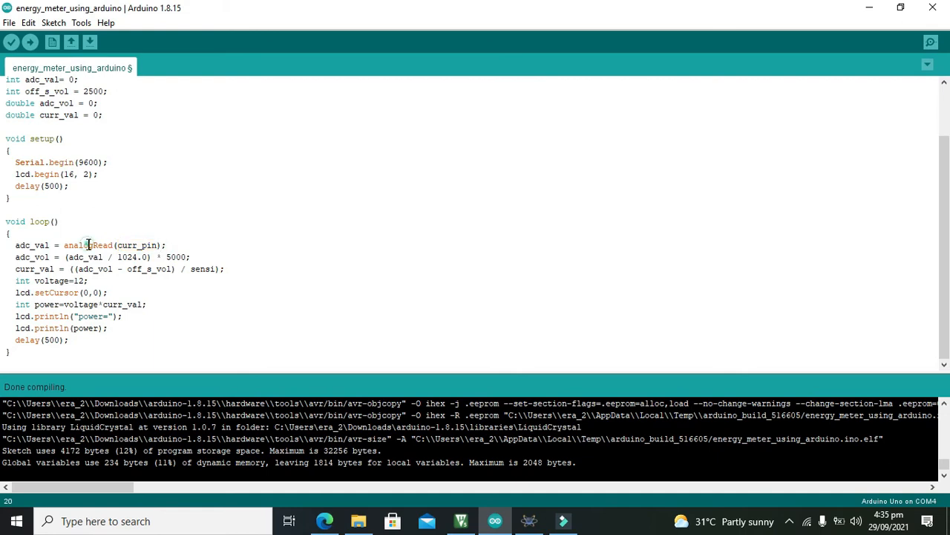
pyautogui.doubleClick(137, 245)
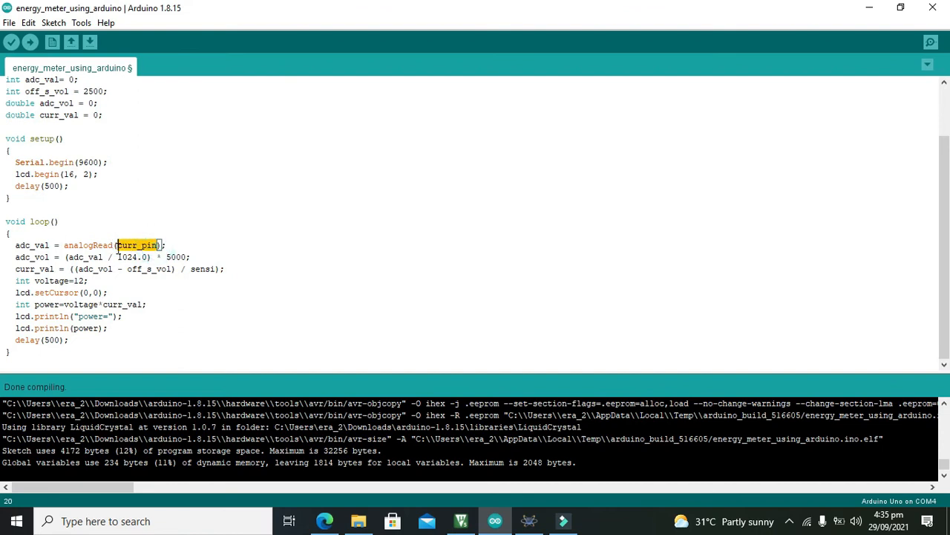
pyautogui.doubleClick(89, 245)
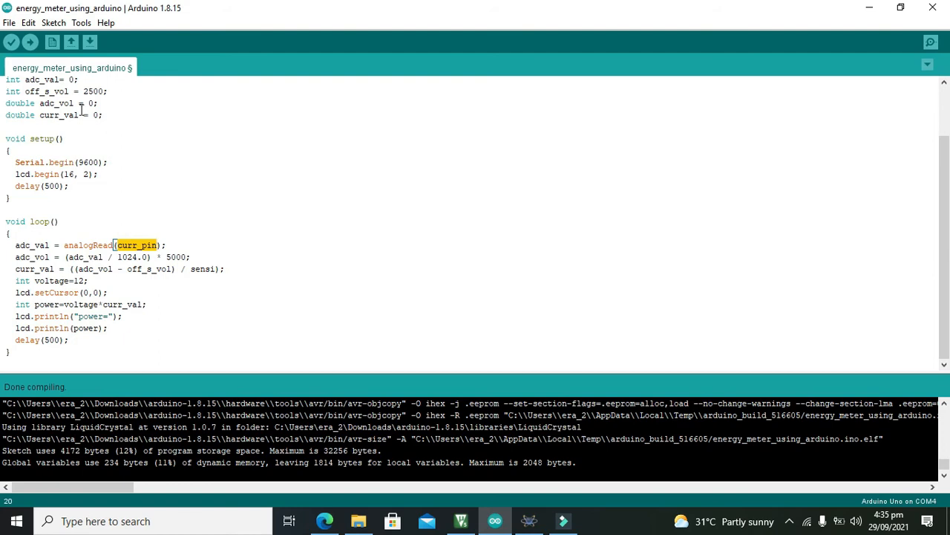
pyautogui.click(137, 245)
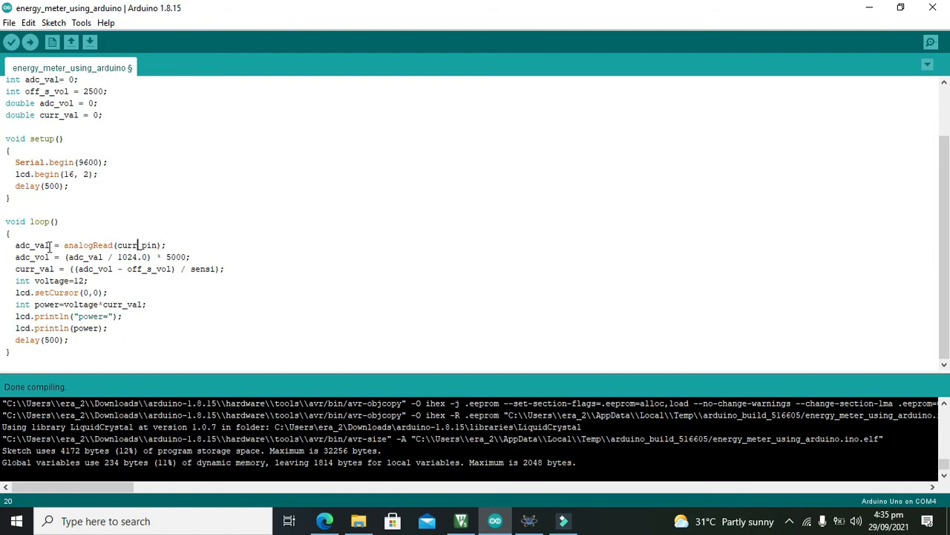
pyautogui.doubleClick(31, 245)
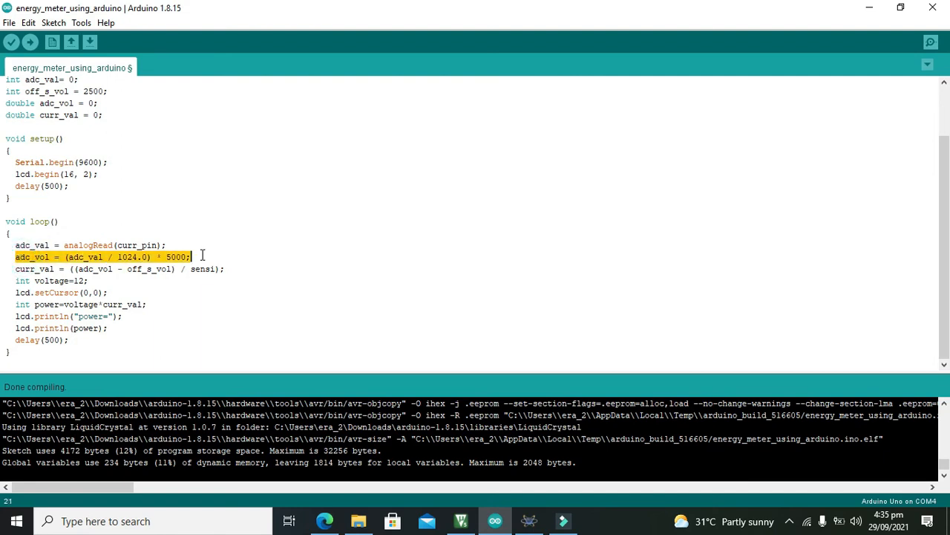
pyautogui.doubleClick(33, 255)
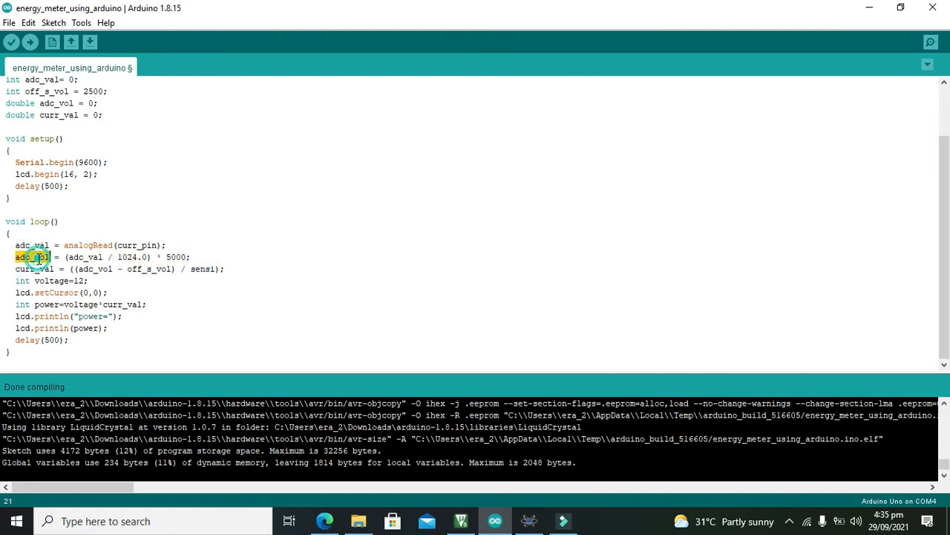
pyautogui.doubleClick(32, 268)
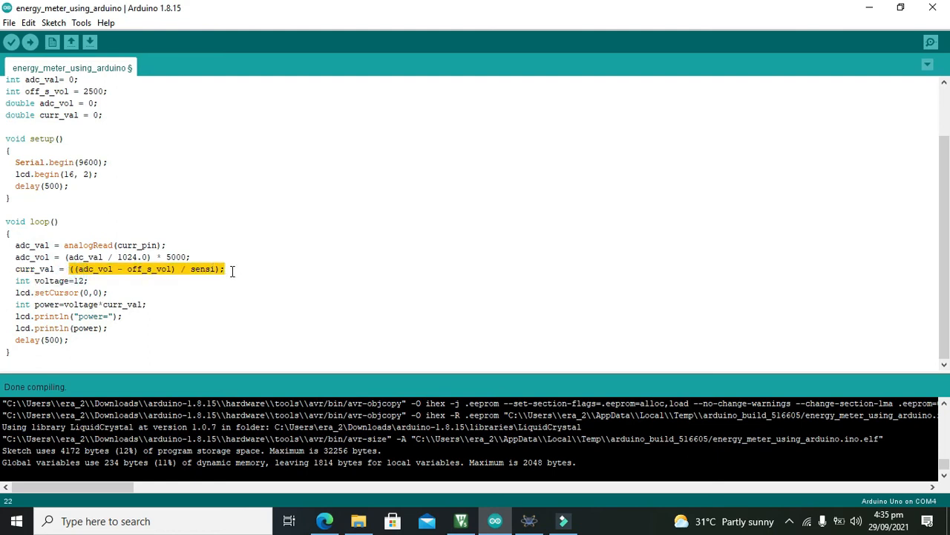
pyautogui.doubleClick(33, 257)
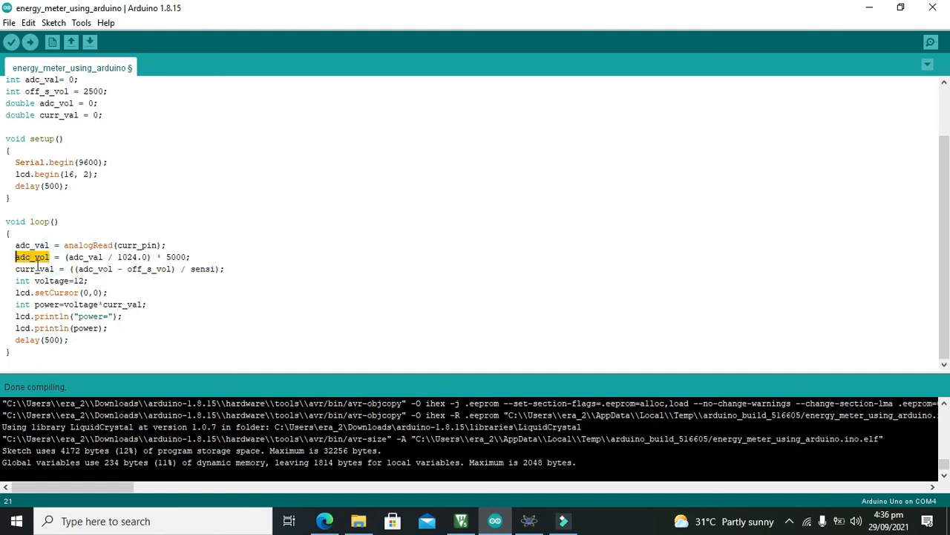
pyautogui.doubleClick(36, 269)
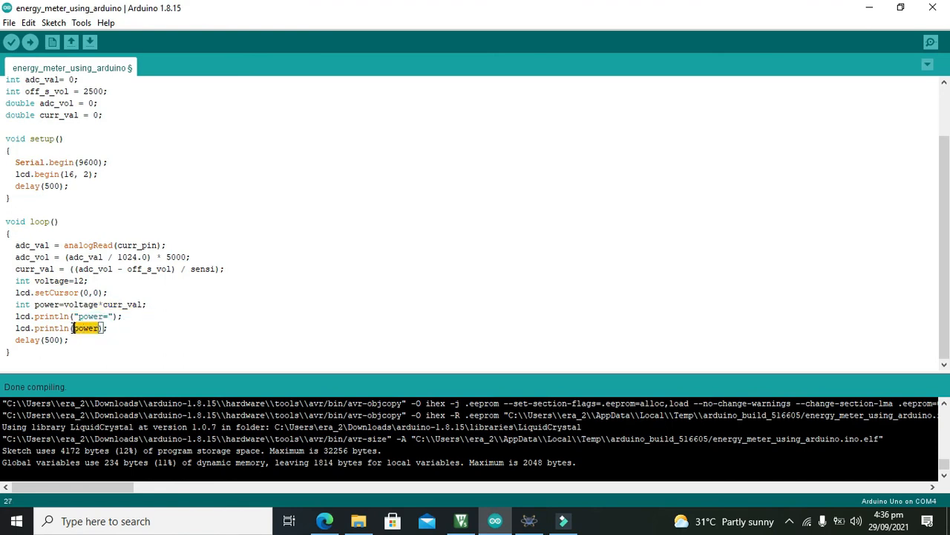
pyautogui.moveTo(0, 257); pyautogui.dragTo(8, 354)
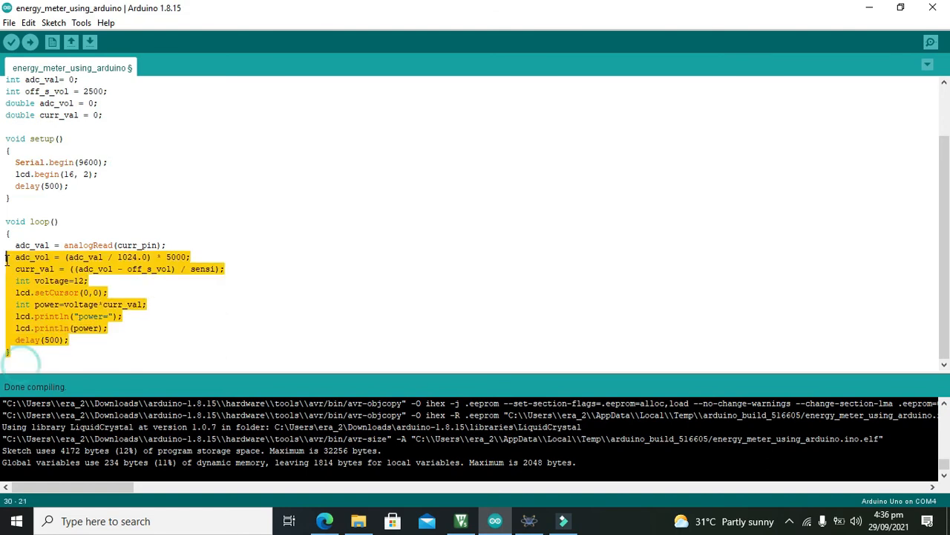
pyautogui.scroll(3)
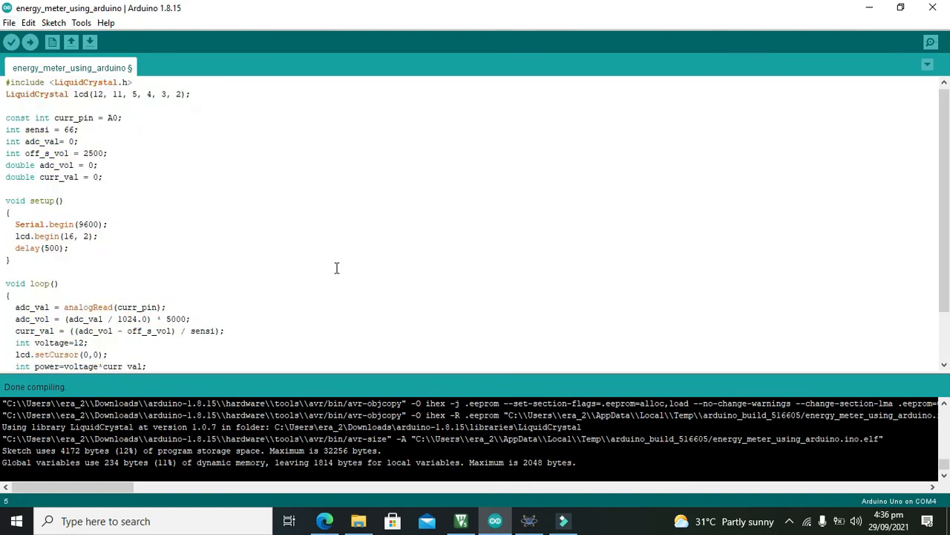
pyautogui.scroll(-3)
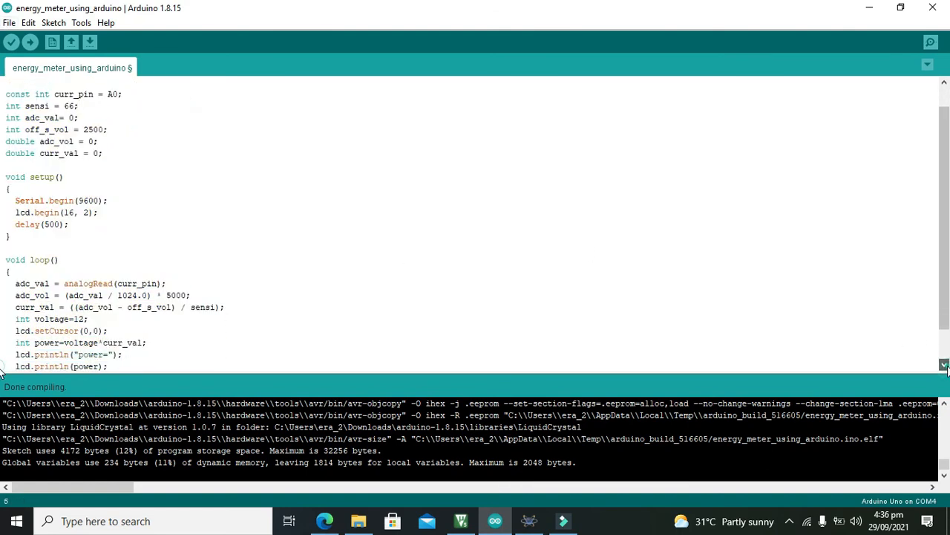
pyautogui.scroll(-3)
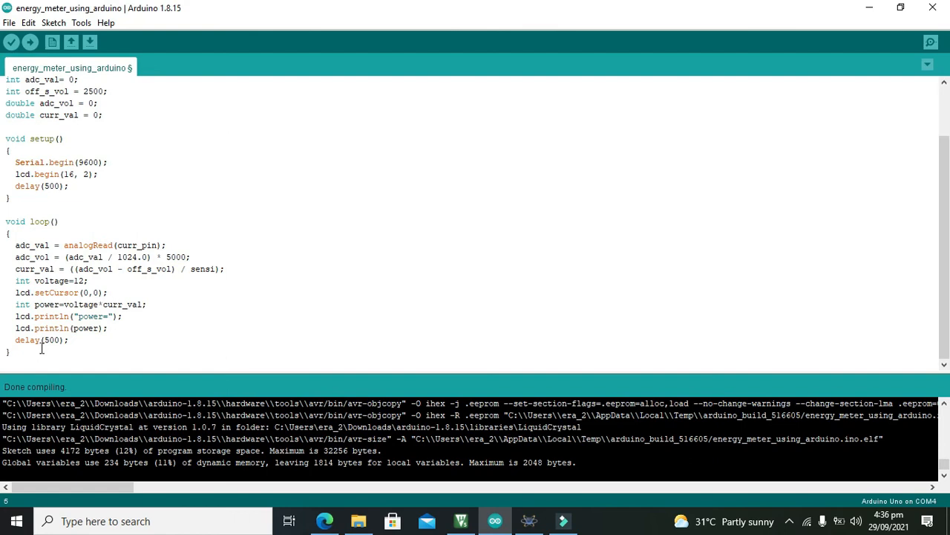
pyautogui.click(9, 233)
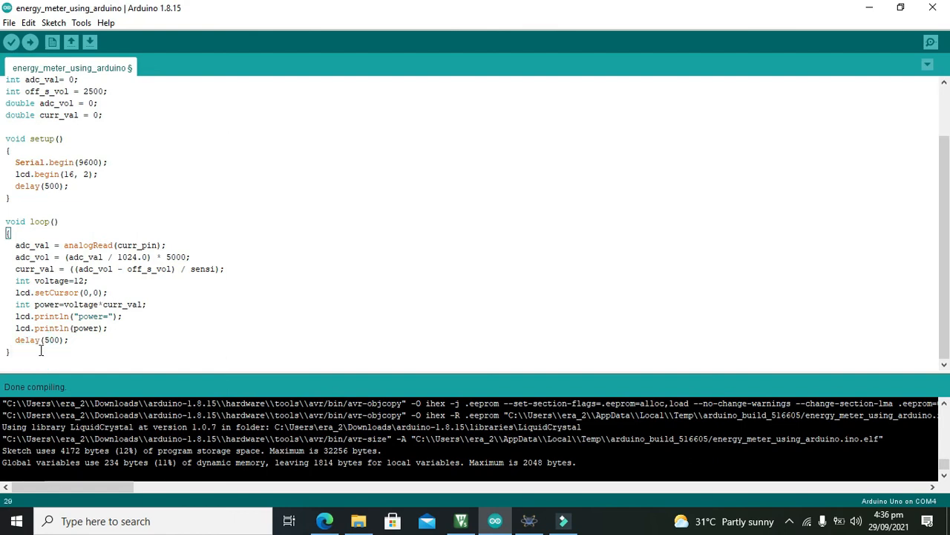
pyautogui.moveTo(12, 42)
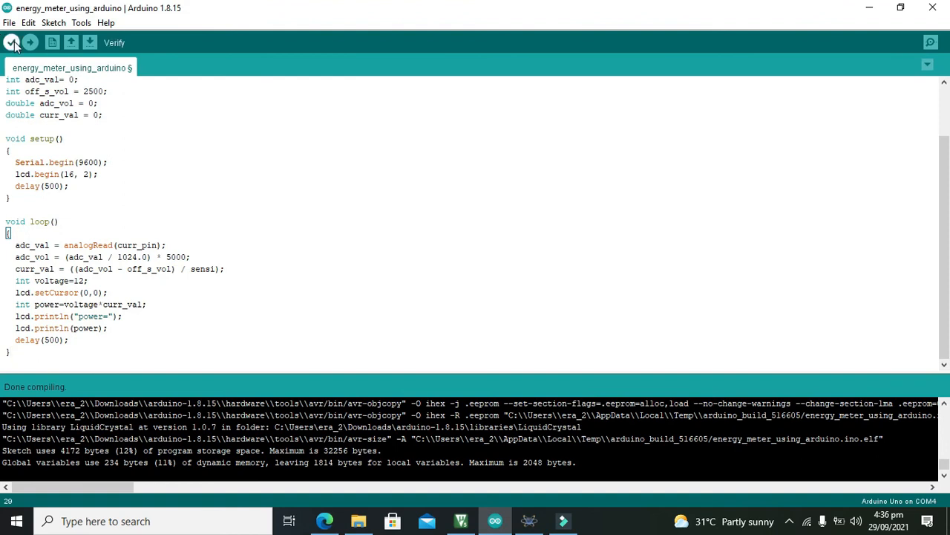
# Compile the sketch and load its .hex path as ARD1's program file in Proteus.
pyautogui.click(12, 41)
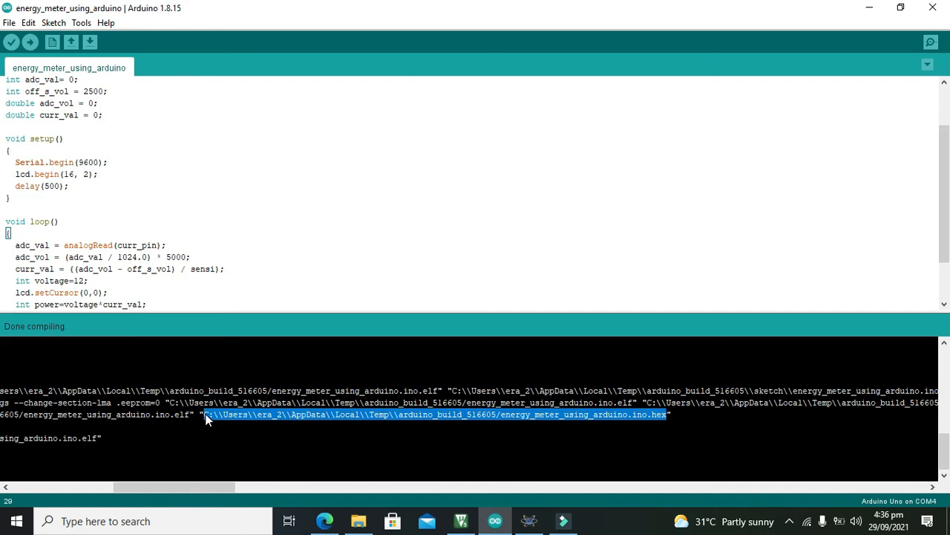
pyautogui.click(529, 520)
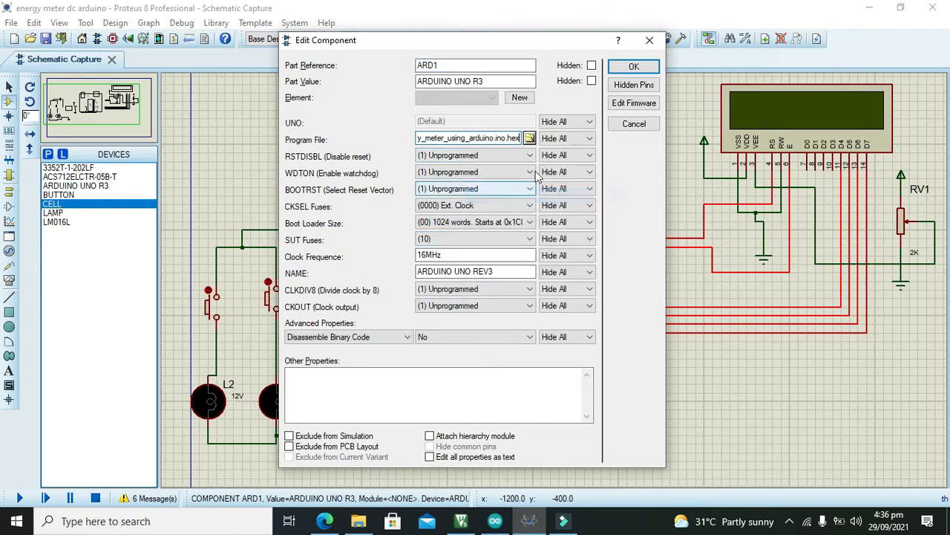
pyautogui.click(632, 65)
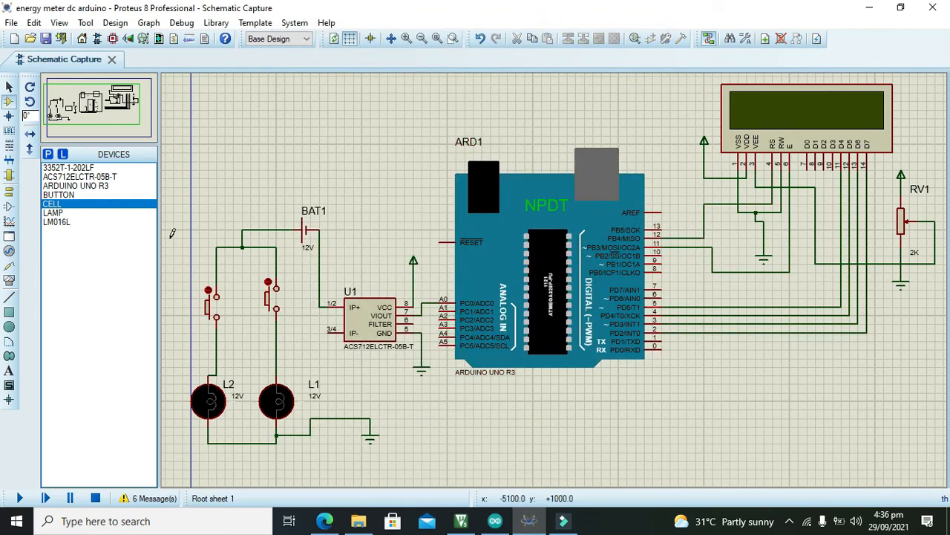
pyautogui.click(19, 497)
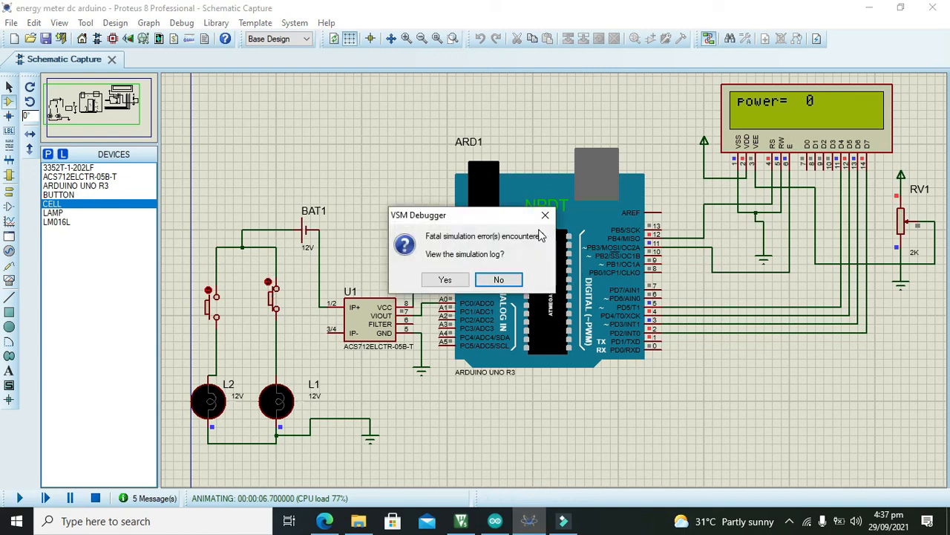
pyautogui.click(499, 279)
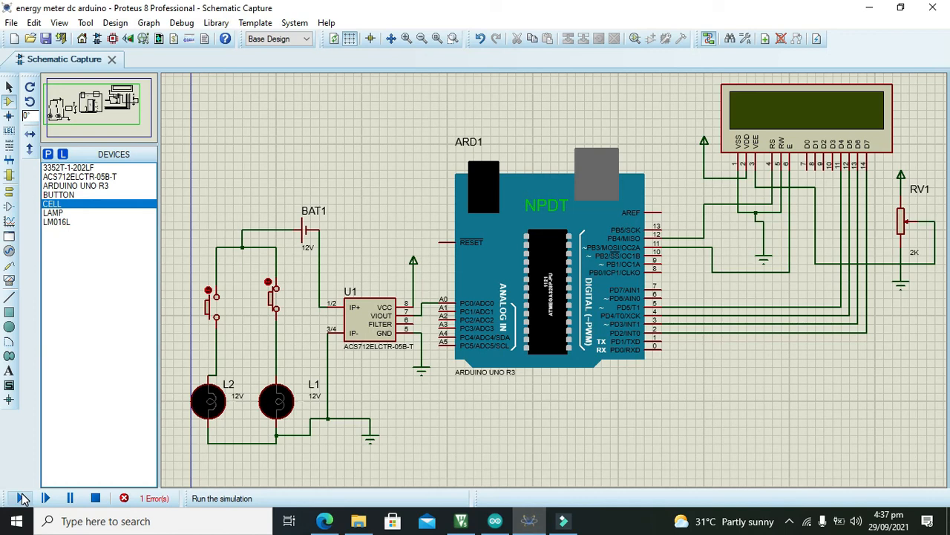
pyautogui.click(20, 497)
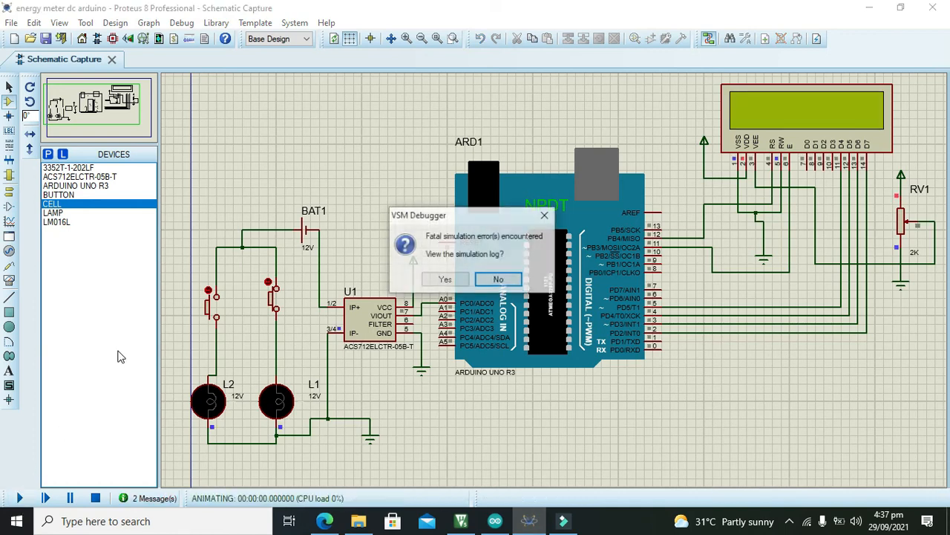
pyautogui.click(498, 279)
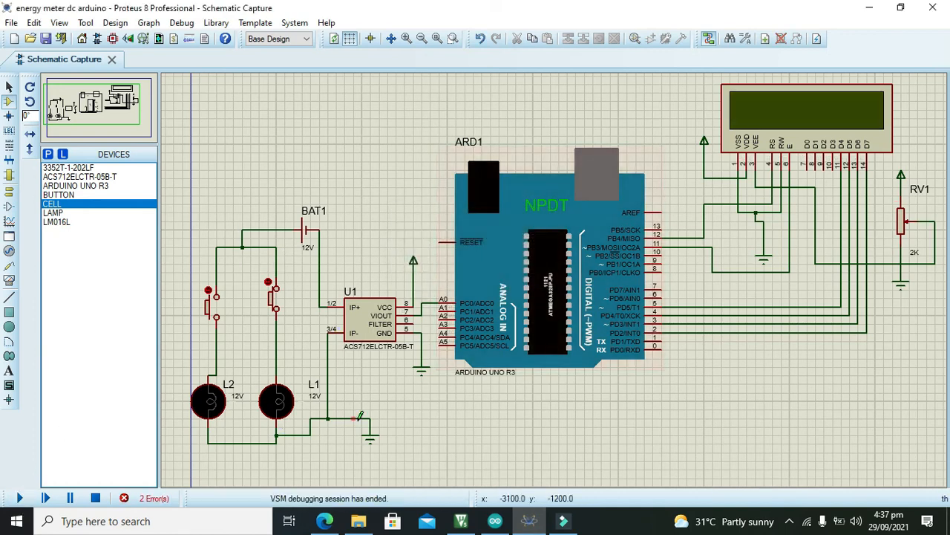
pyautogui.rightClick(359, 416)
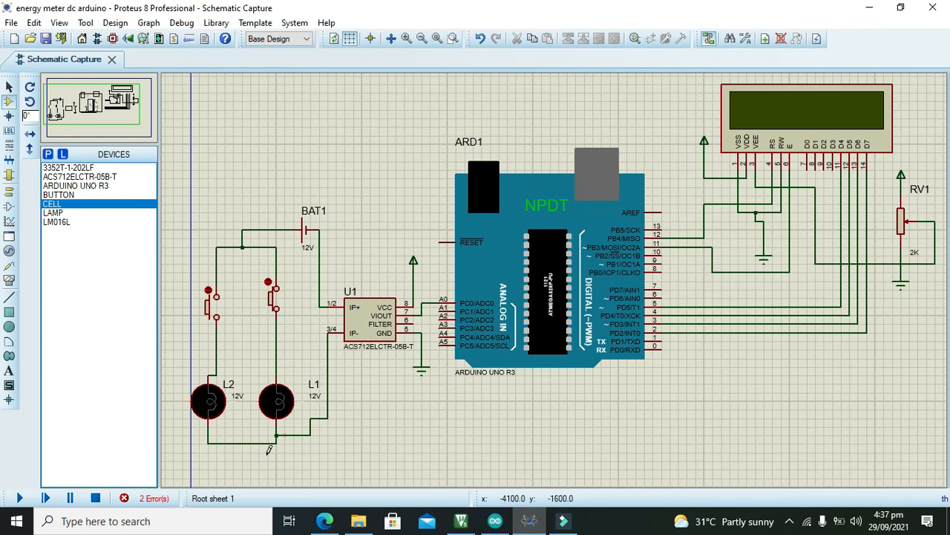
pyautogui.moveTo(46, 498)
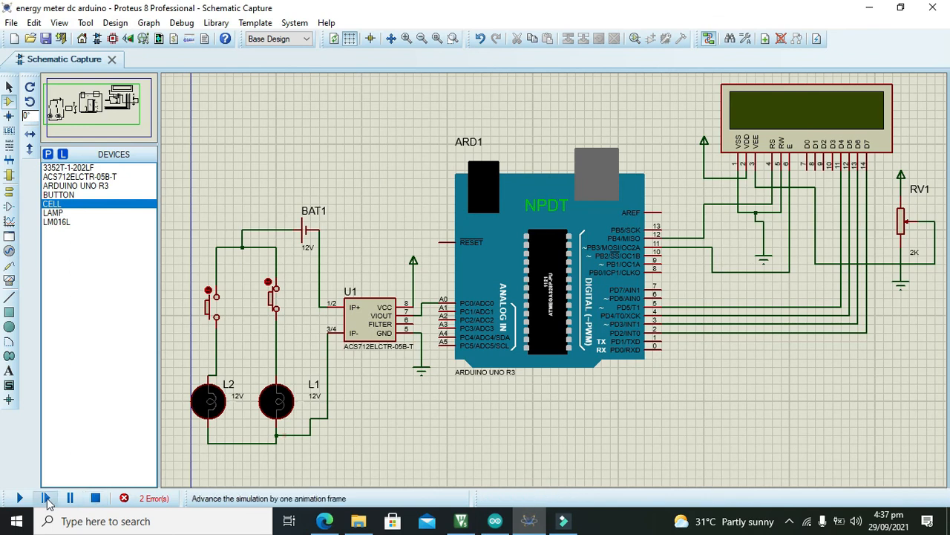
pyautogui.click(19, 498)
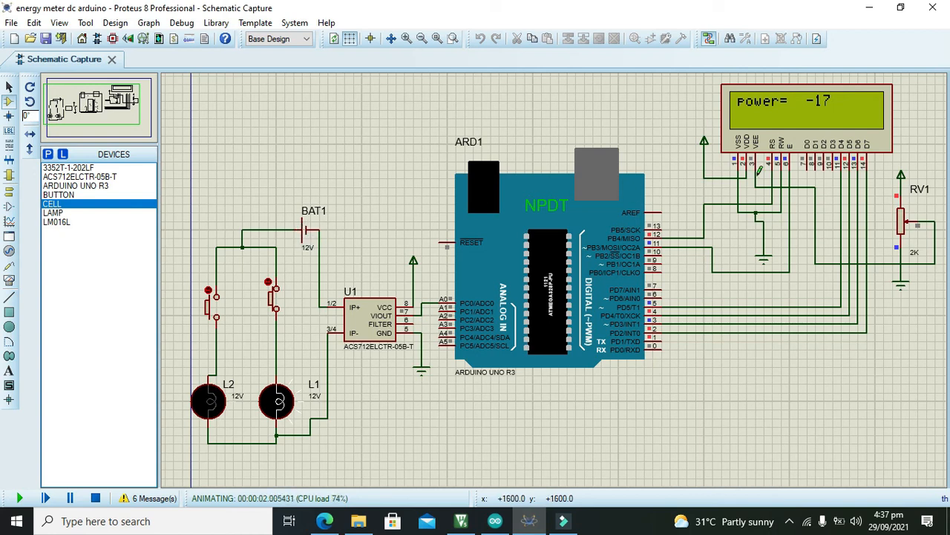
pyautogui.click(95, 498)
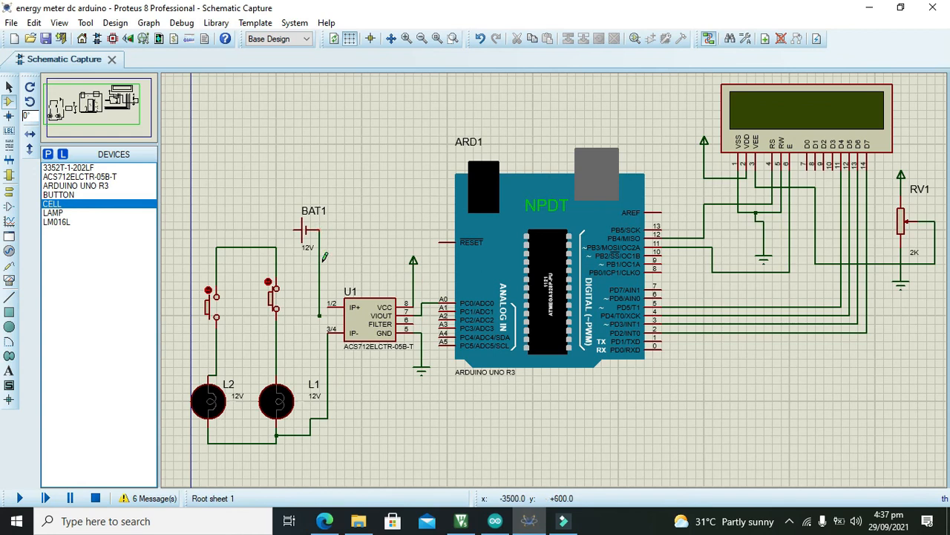
pyautogui.click(312, 223)
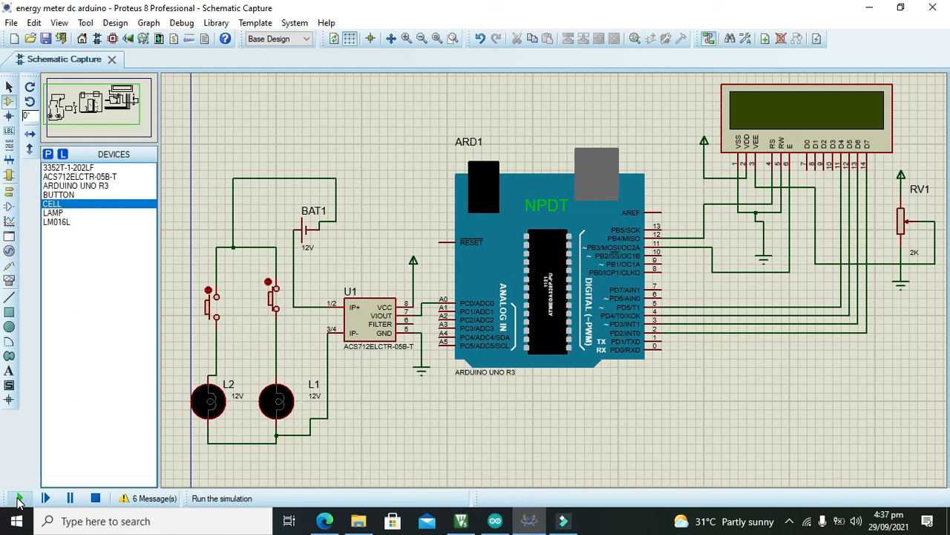
# Run the simulation twice, dismissing the fatal VSM Debugger error with No each time.
pyautogui.click(21, 497)
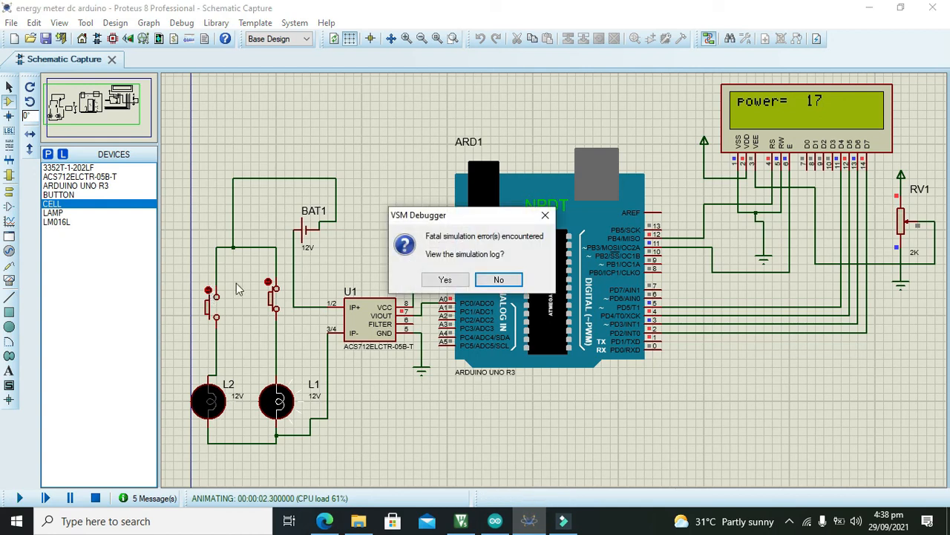
pyautogui.click(499, 279)
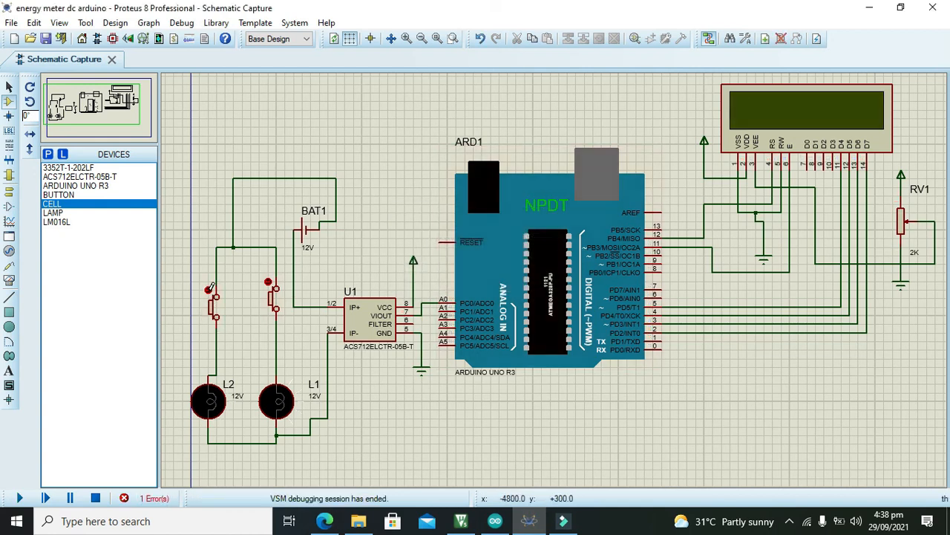
pyautogui.click(19, 497)
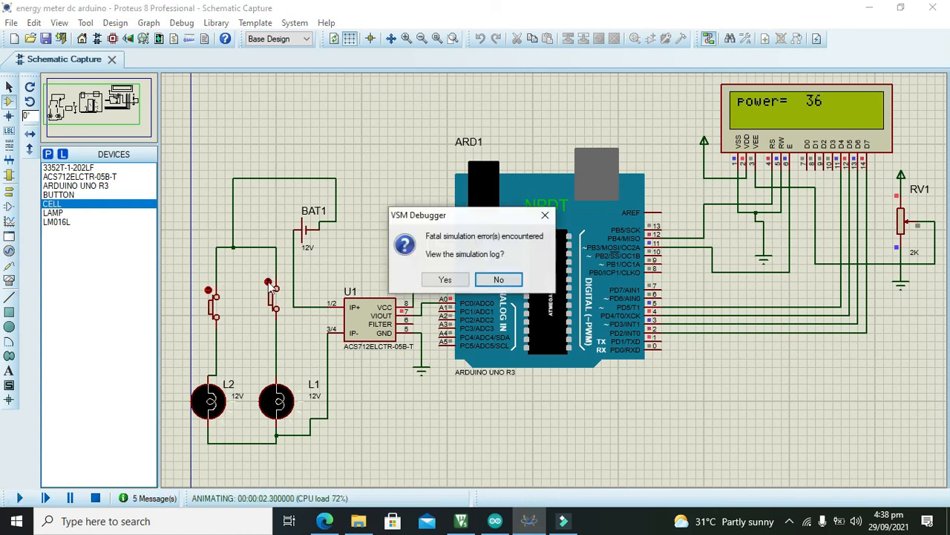
pyautogui.click(499, 279)
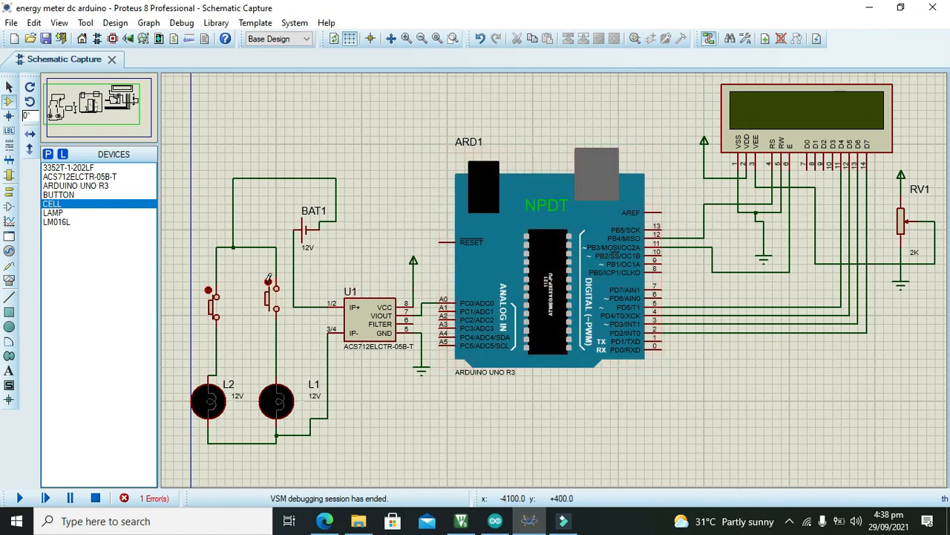
# Rerun and switch on both lamps so the LCD power reading rises from 17 to 36.
pyautogui.click(19, 497)
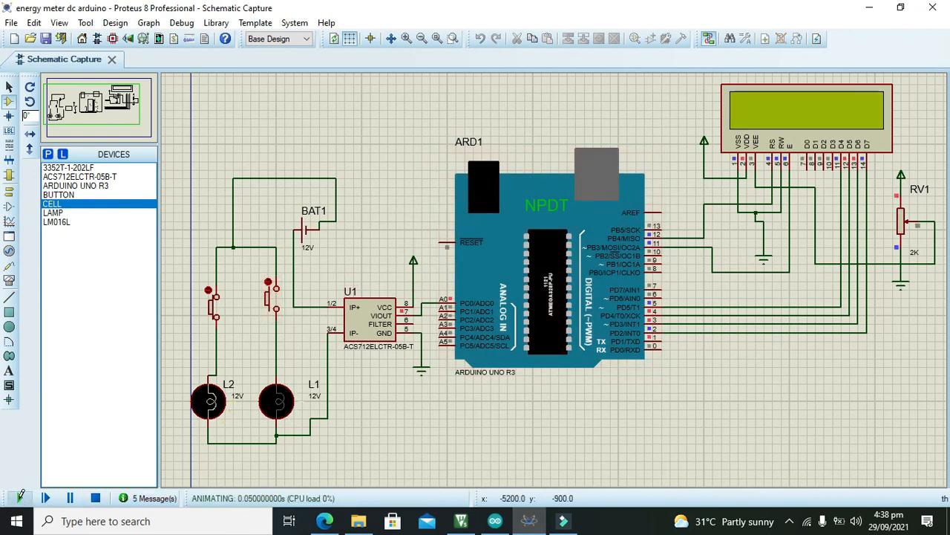
pyautogui.click(69, 497)
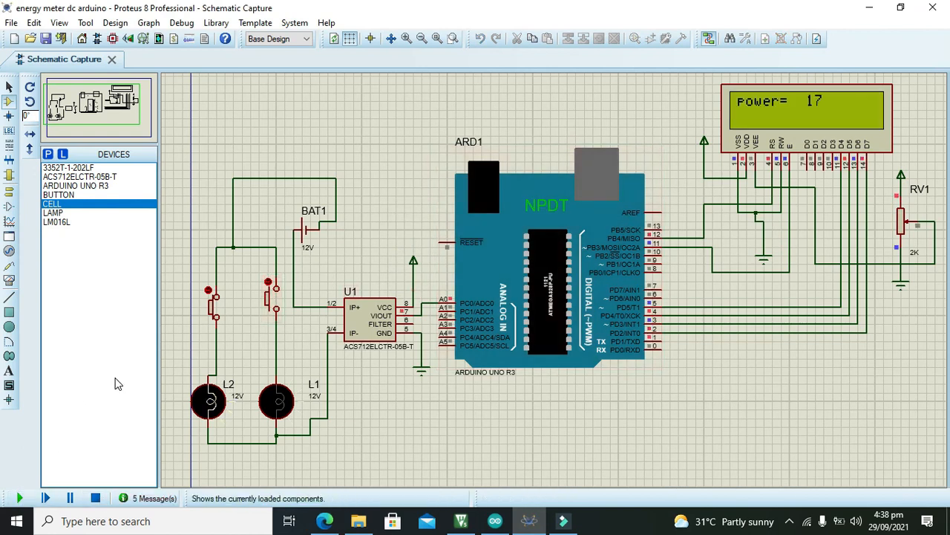
pyautogui.click(19, 497)
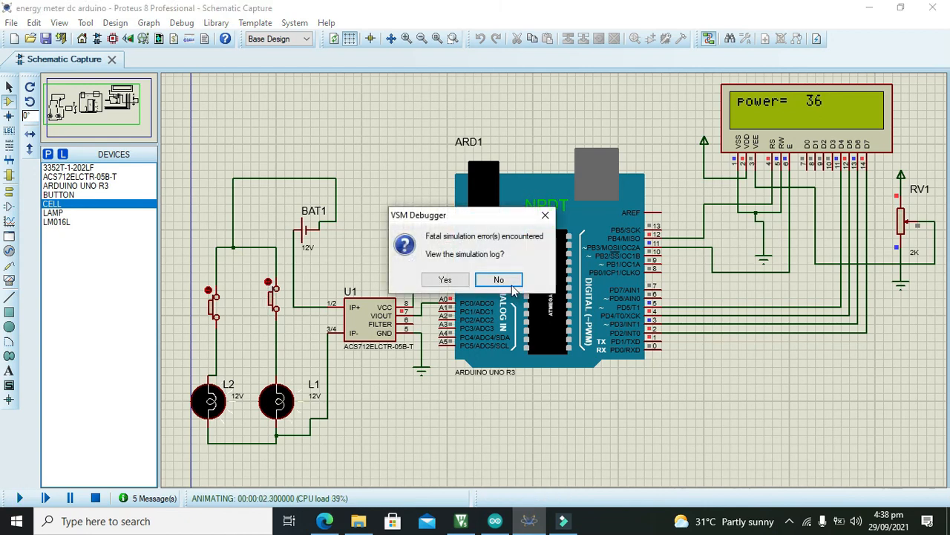
pyautogui.click(499, 280)
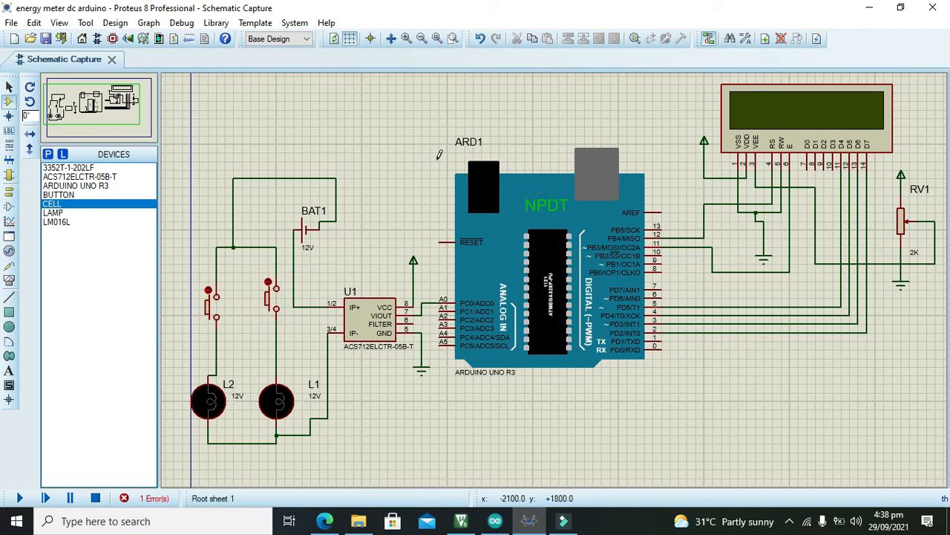
pyautogui.scroll(-3)
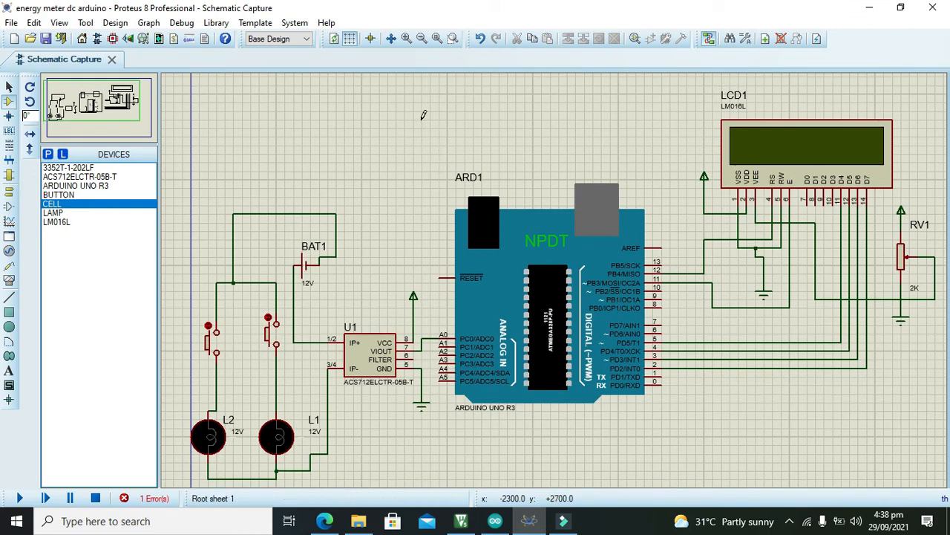